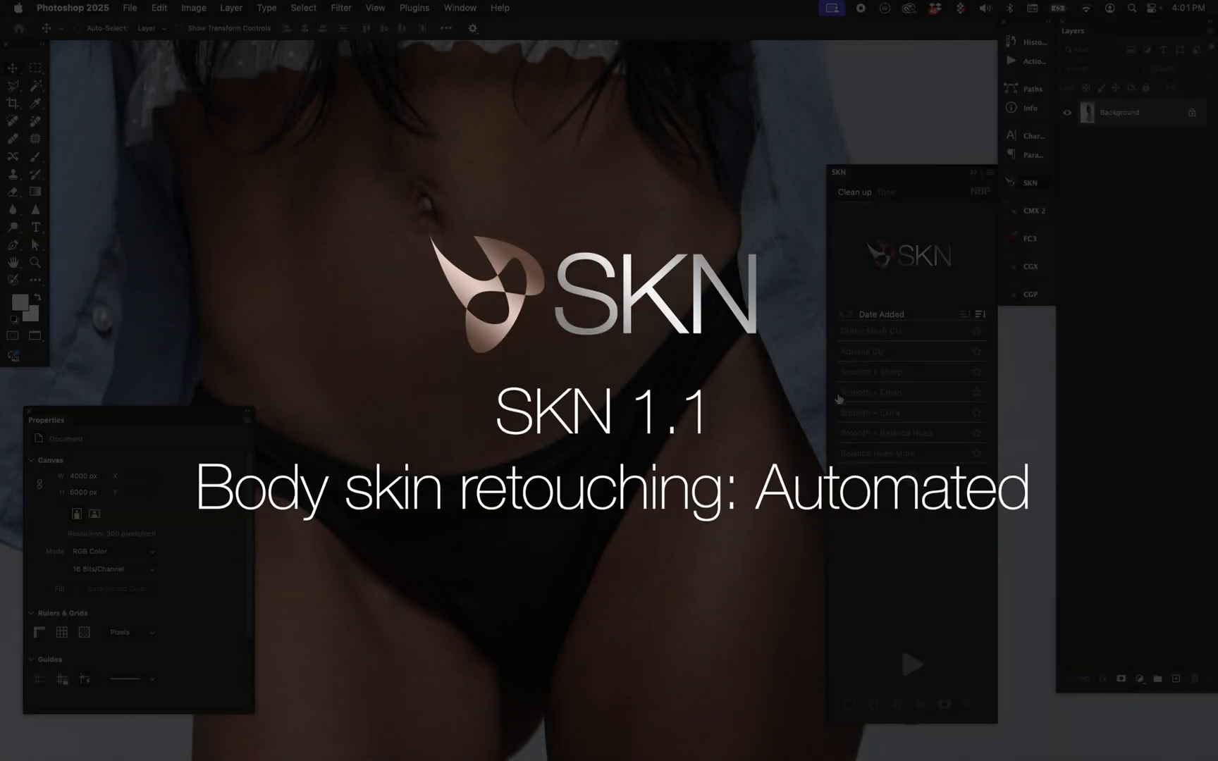
pyautogui.moveTo(785, 410)
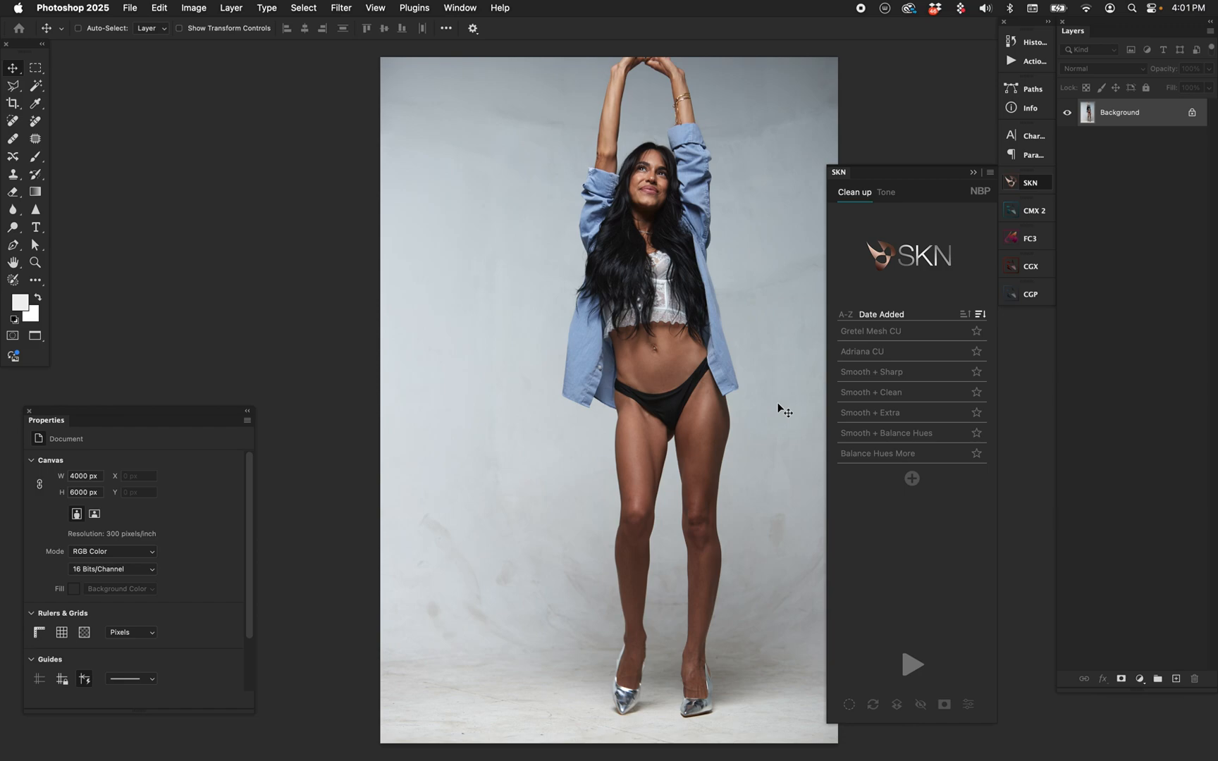
# Step: Zoom in on the model's torso and thighs to inspect the body skin
pyautogui.click(35, 263)
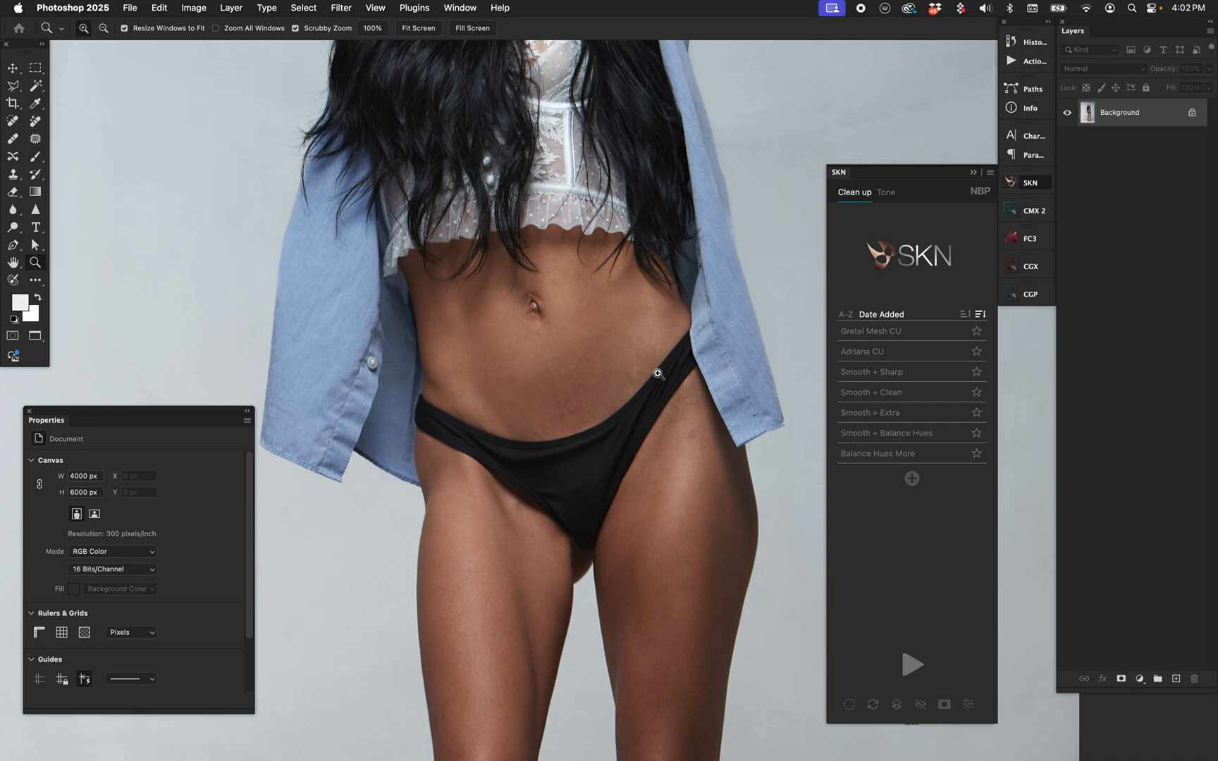
pyautogui.moveTo(713, 489)
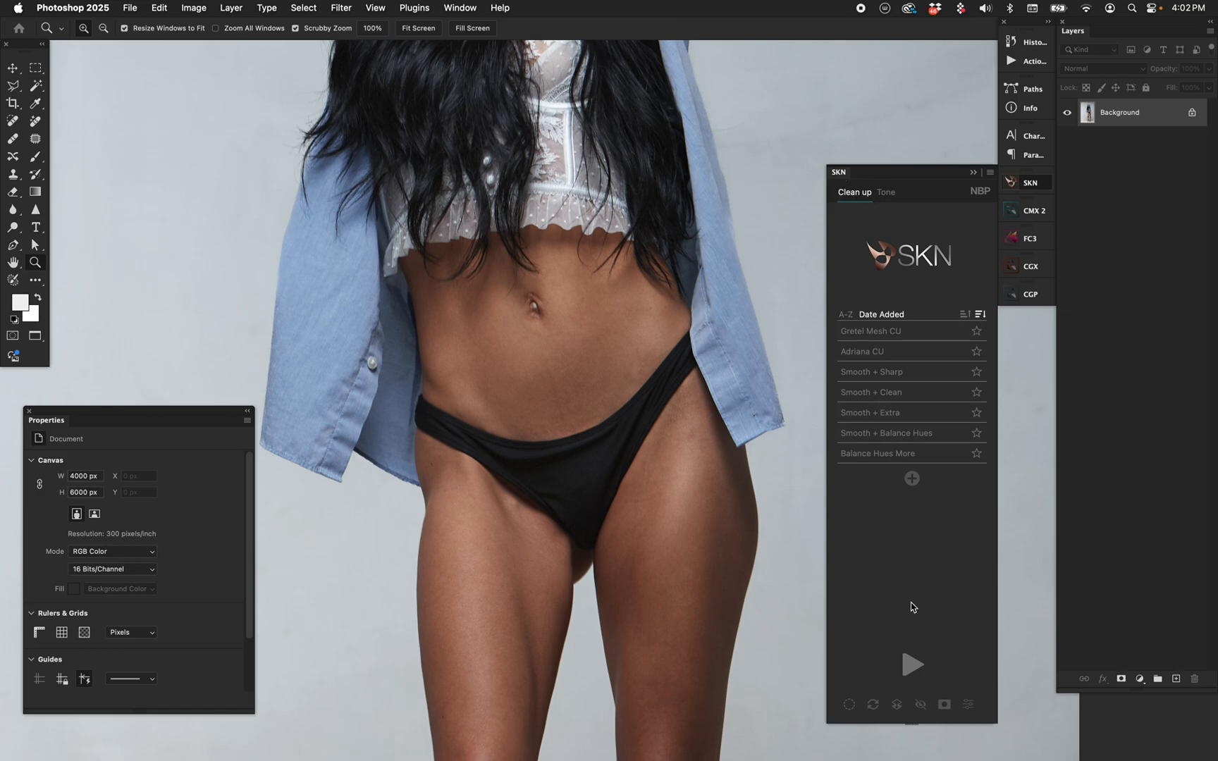
pyautogui.moveTo(938, 588)
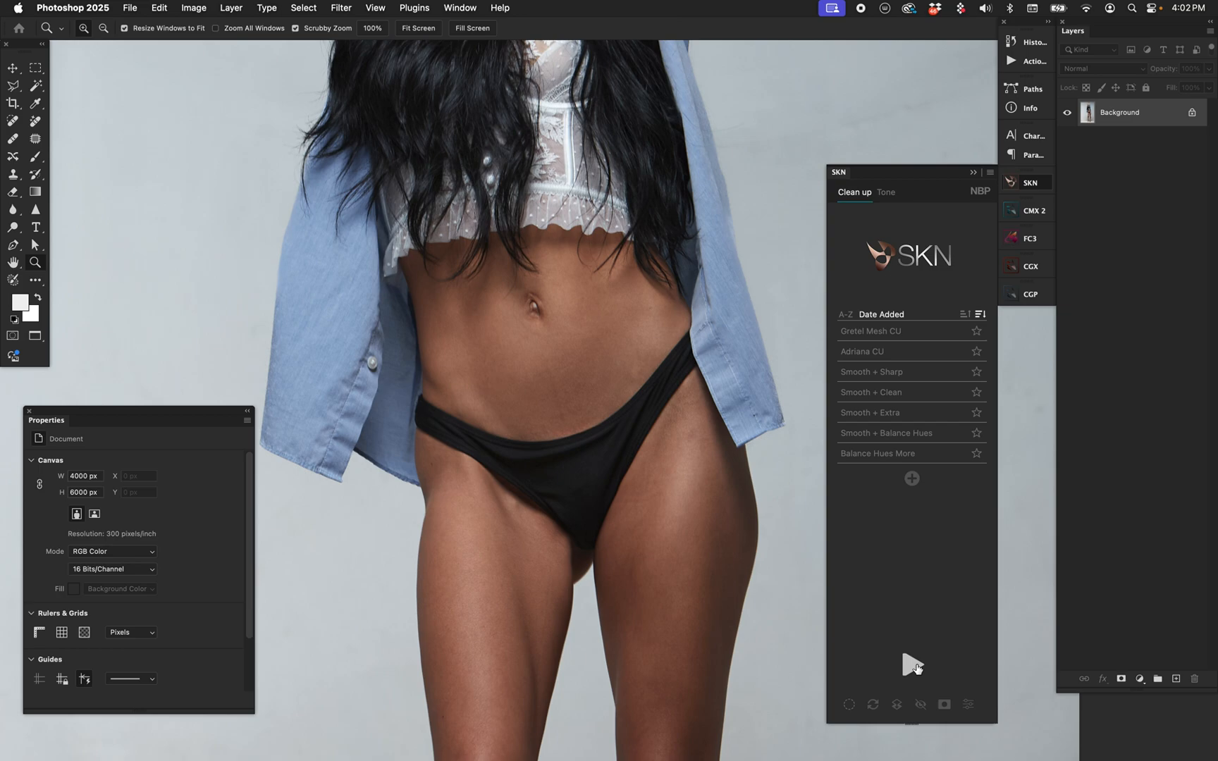
# Step: Run the SKN Clean up preset to add a masked SKN Clean Up group
pyautogui.click(912, 664)
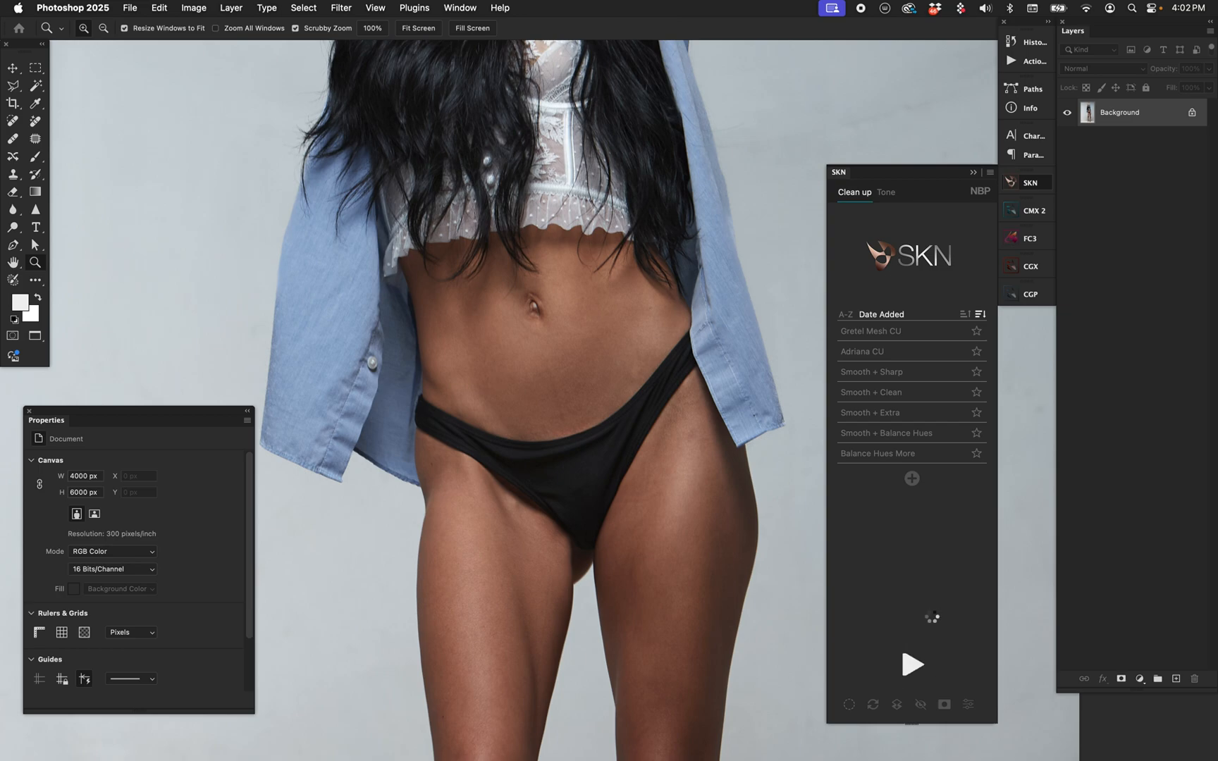
pyautogui.click(912, 664)
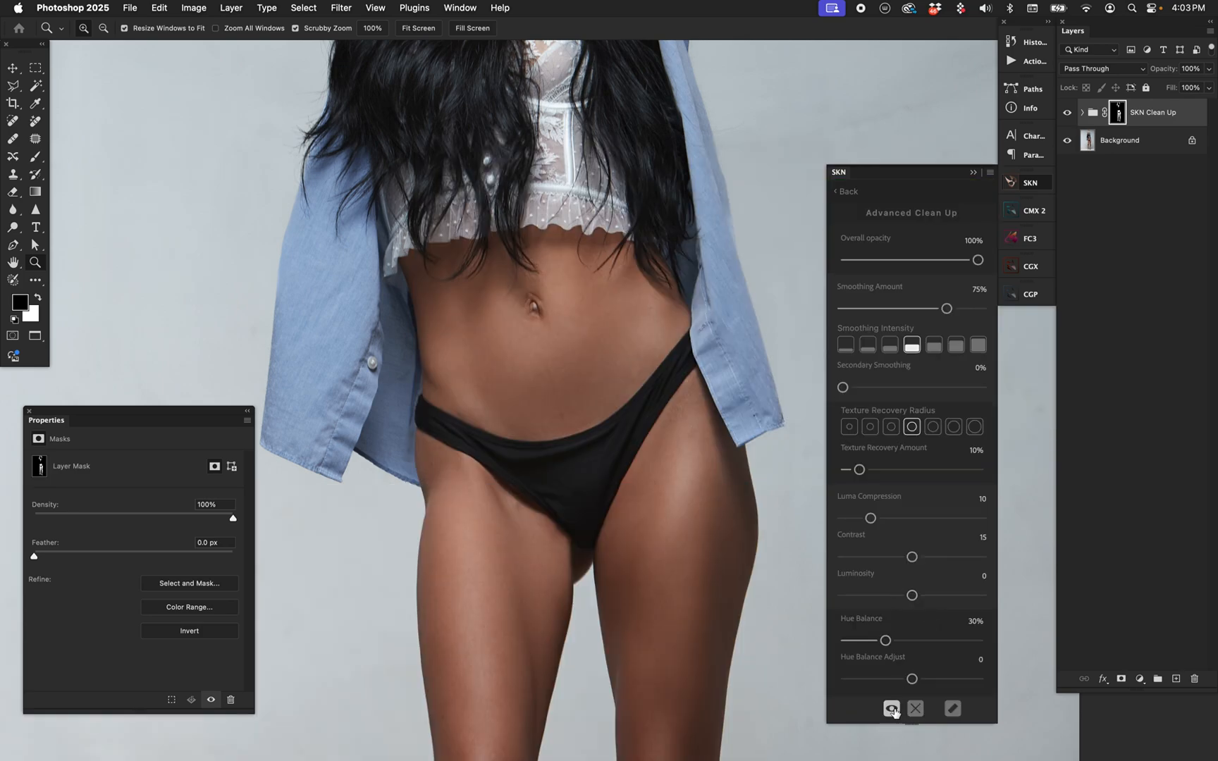
# Step: Preview the SKN Clean Up group's mask to confirm it covers only the body skin
pyautogui.click(890, 707)
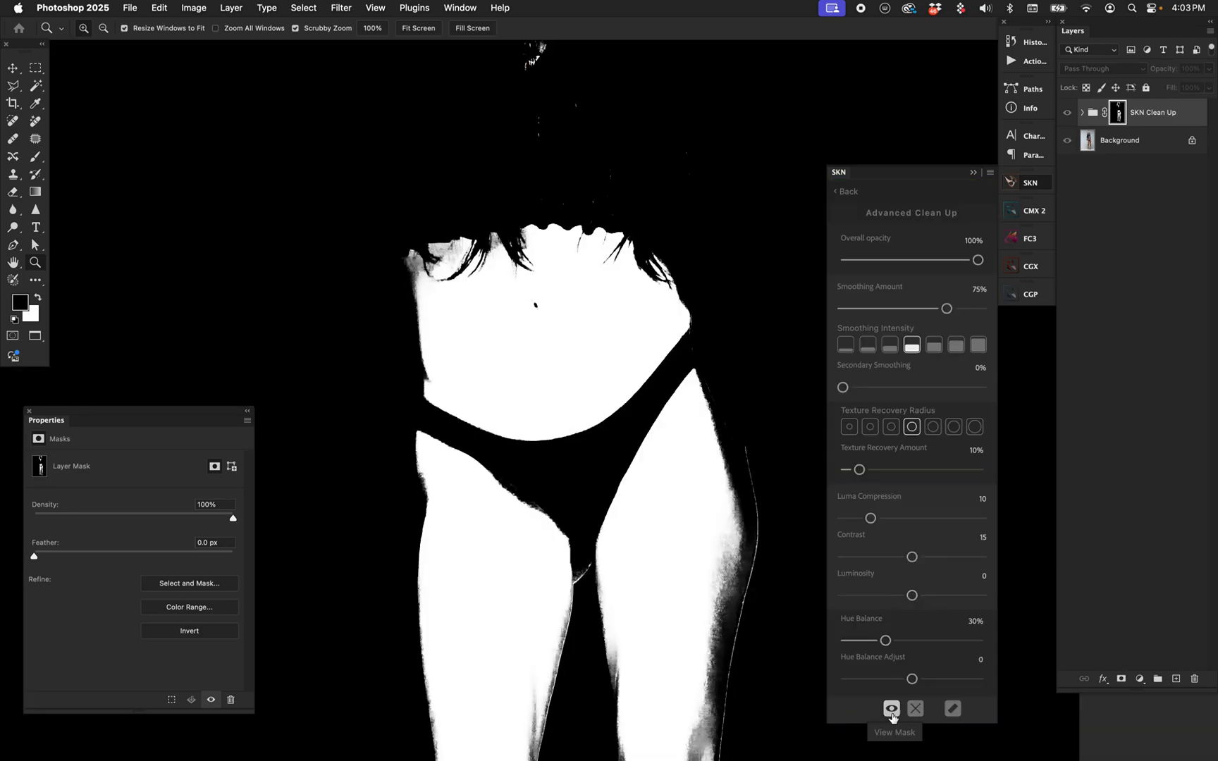
pyautogui.moveTo(744, 671)
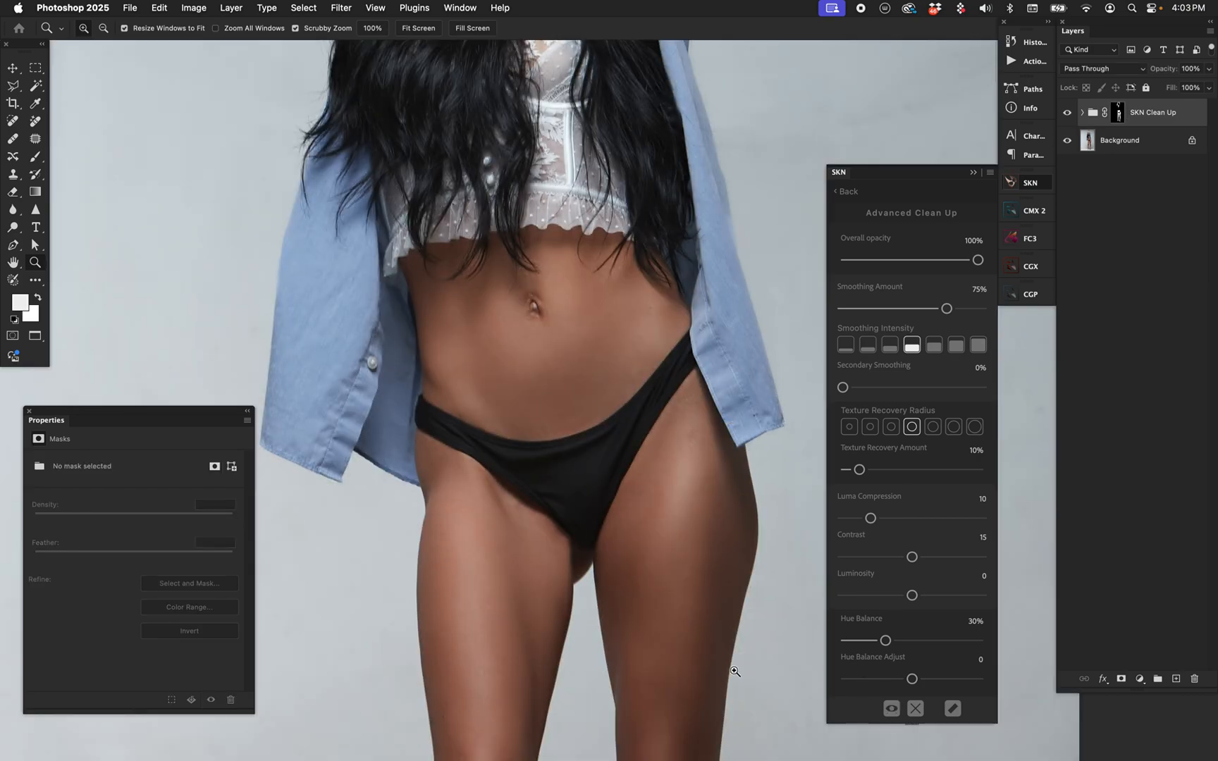
pyautogui.moveTo(760, 524)
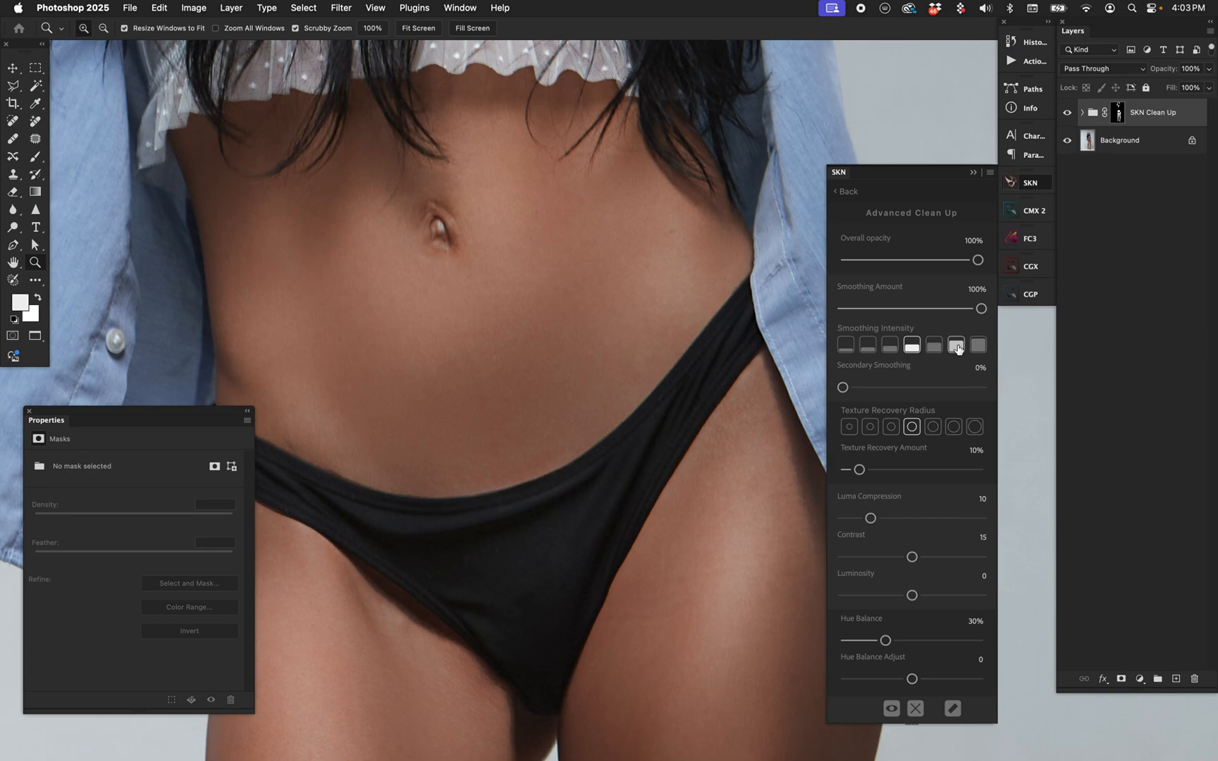
# Step: Raise the cleanup's Smoothing Intensity to the strongest level
pyautogui.click(976, 345)
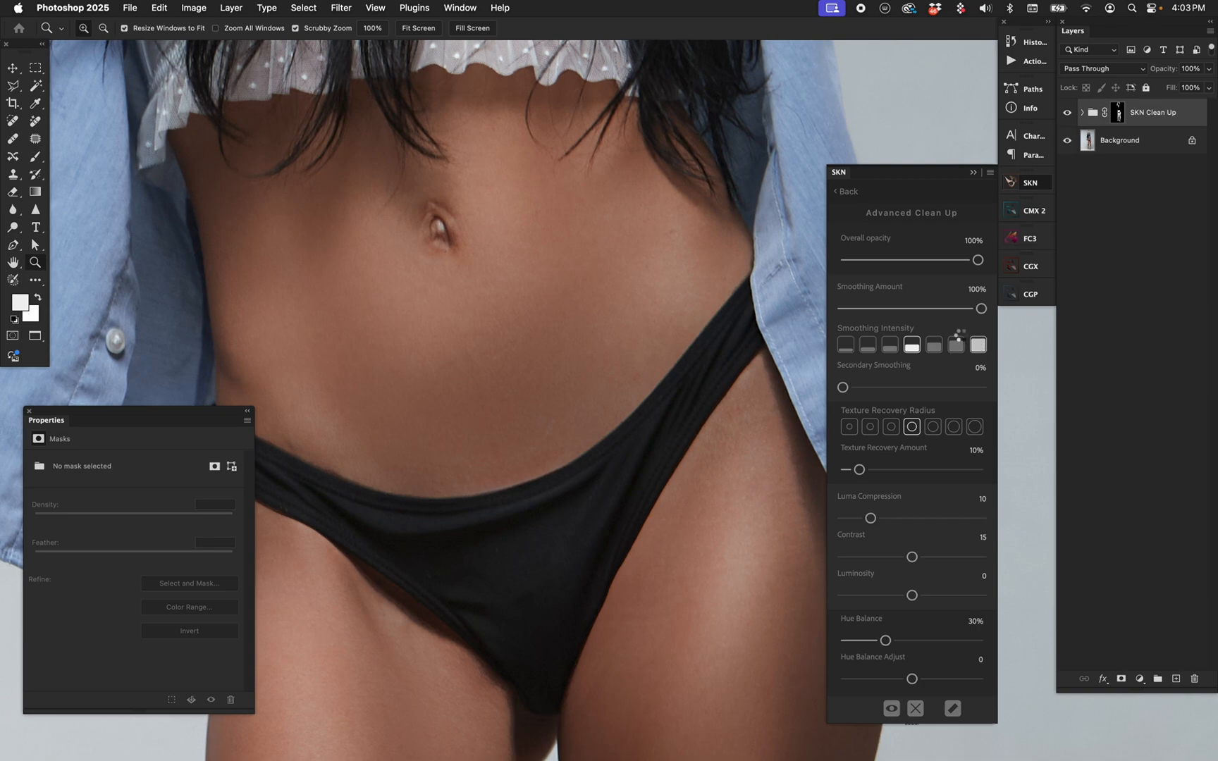
pyautogui.click(1083, 111)
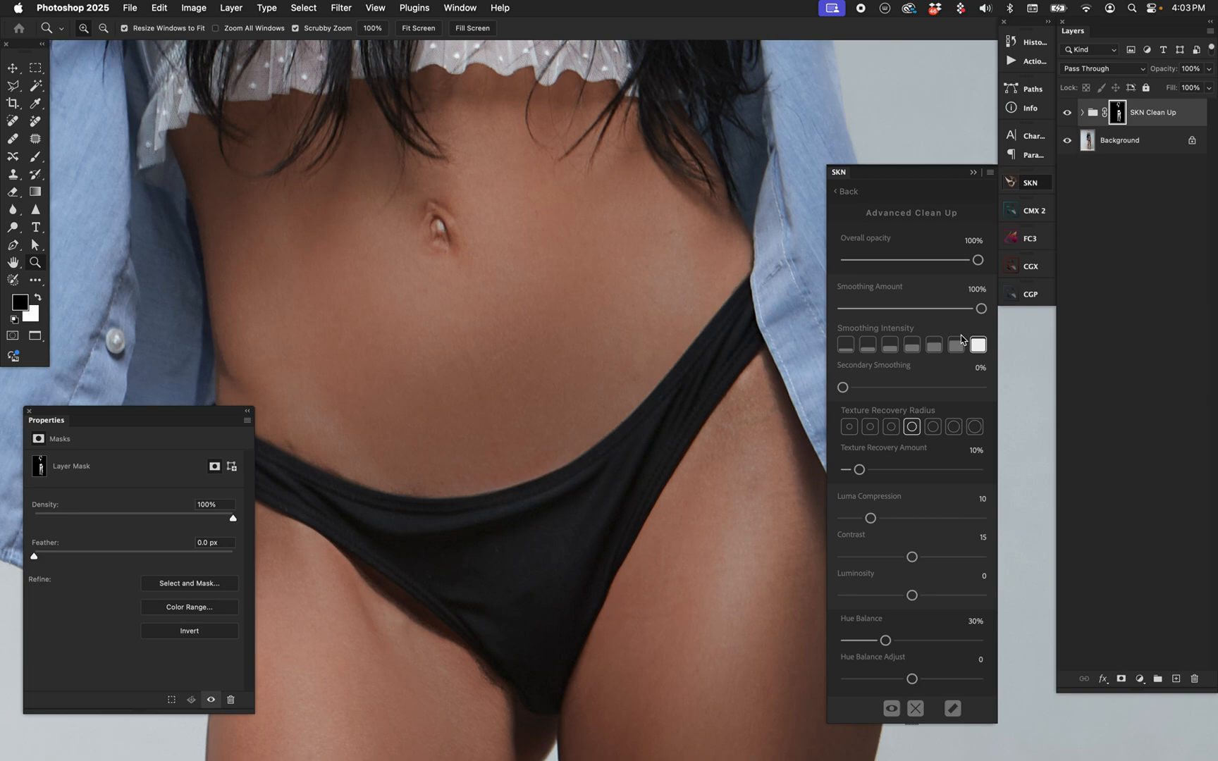
pyautogui.moveTo(856, 415)
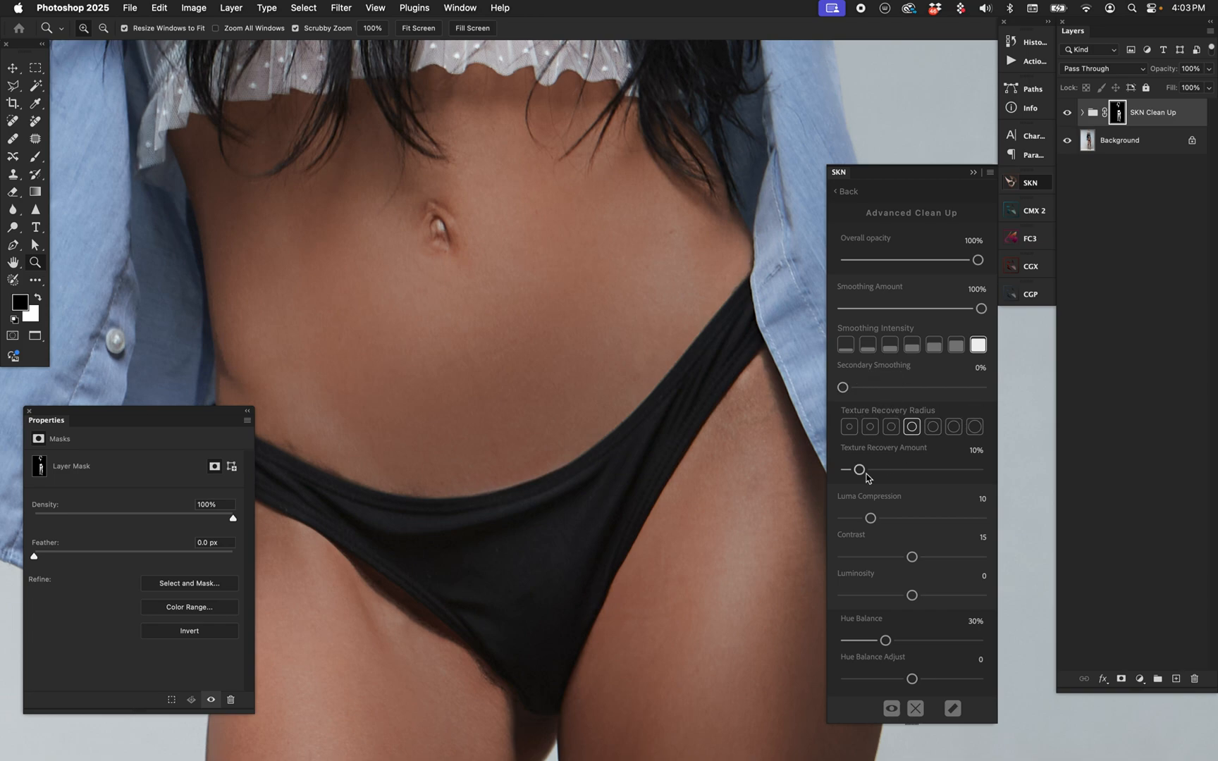
# Step: Set texture recovery to 100% at a finer radius and secondary smoothing to 100%
pyautogui.moveTo(858, 469); pyautogui.dragTo(978, 469)
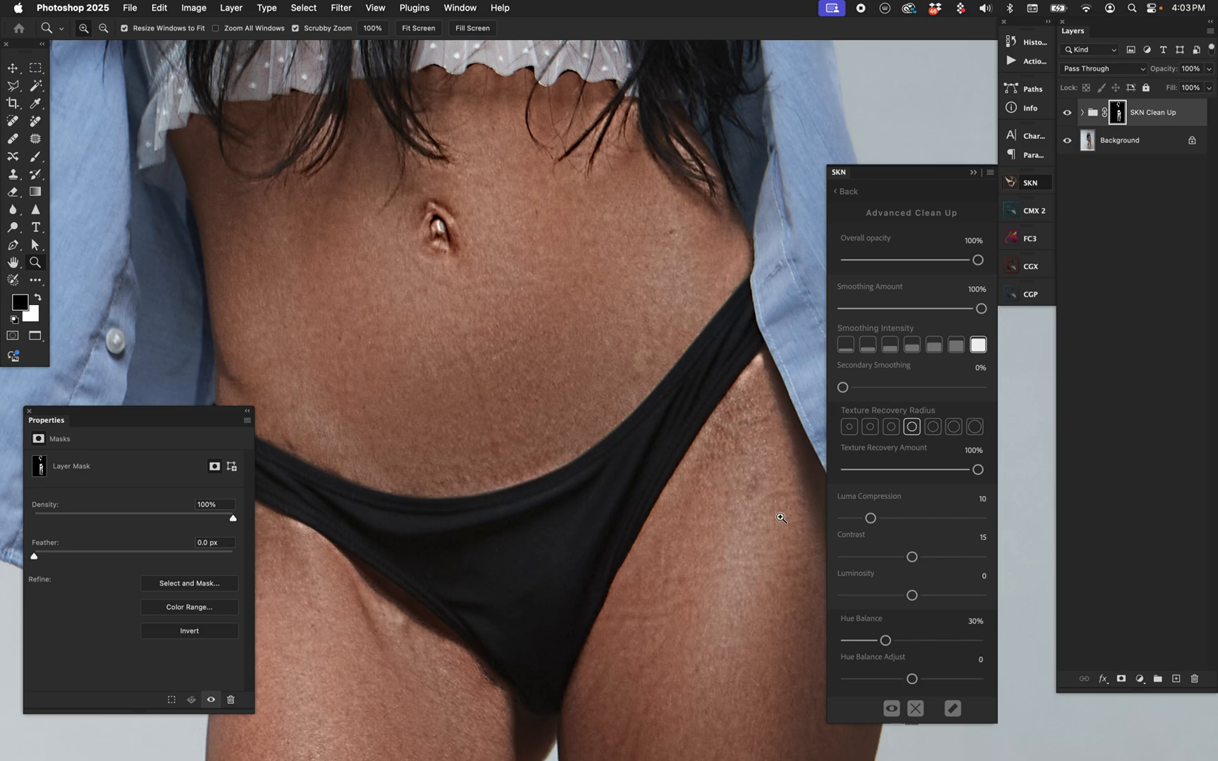
pyautogui.click(870, 427)
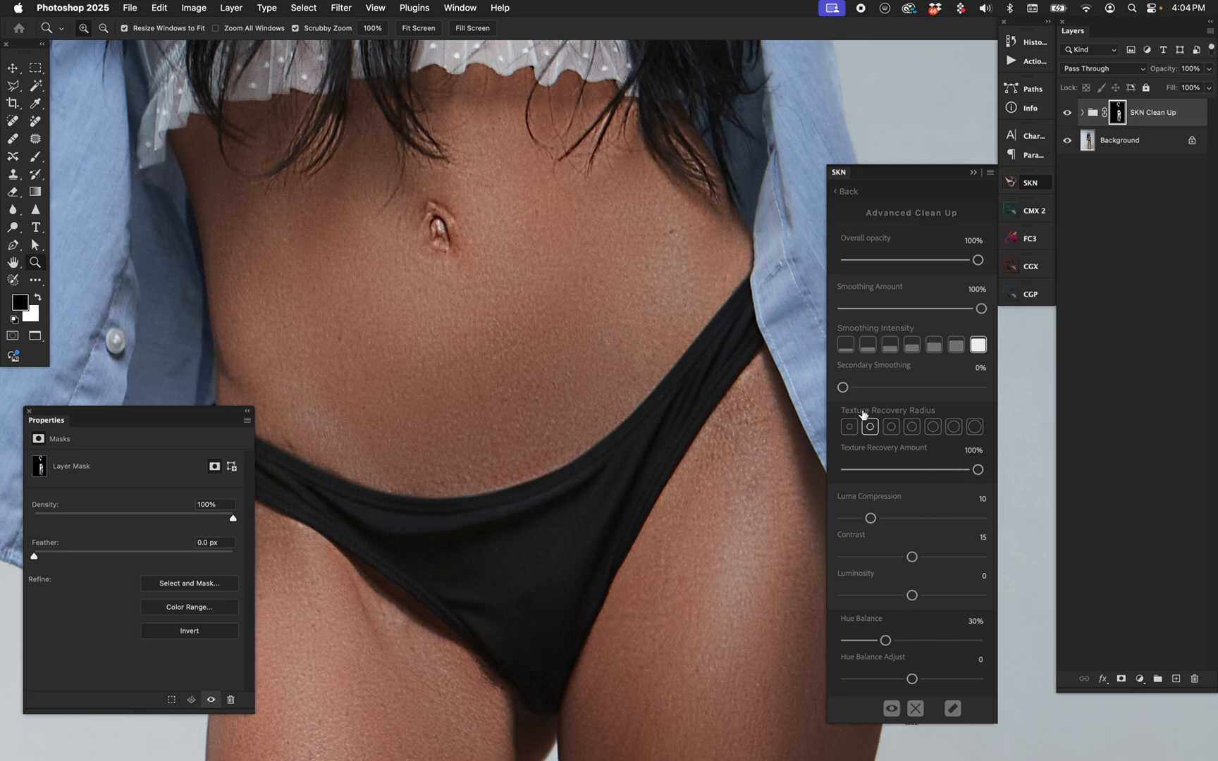
pyautogui.moveTo(841, 386); pyautogui.dragTo(981, 386)
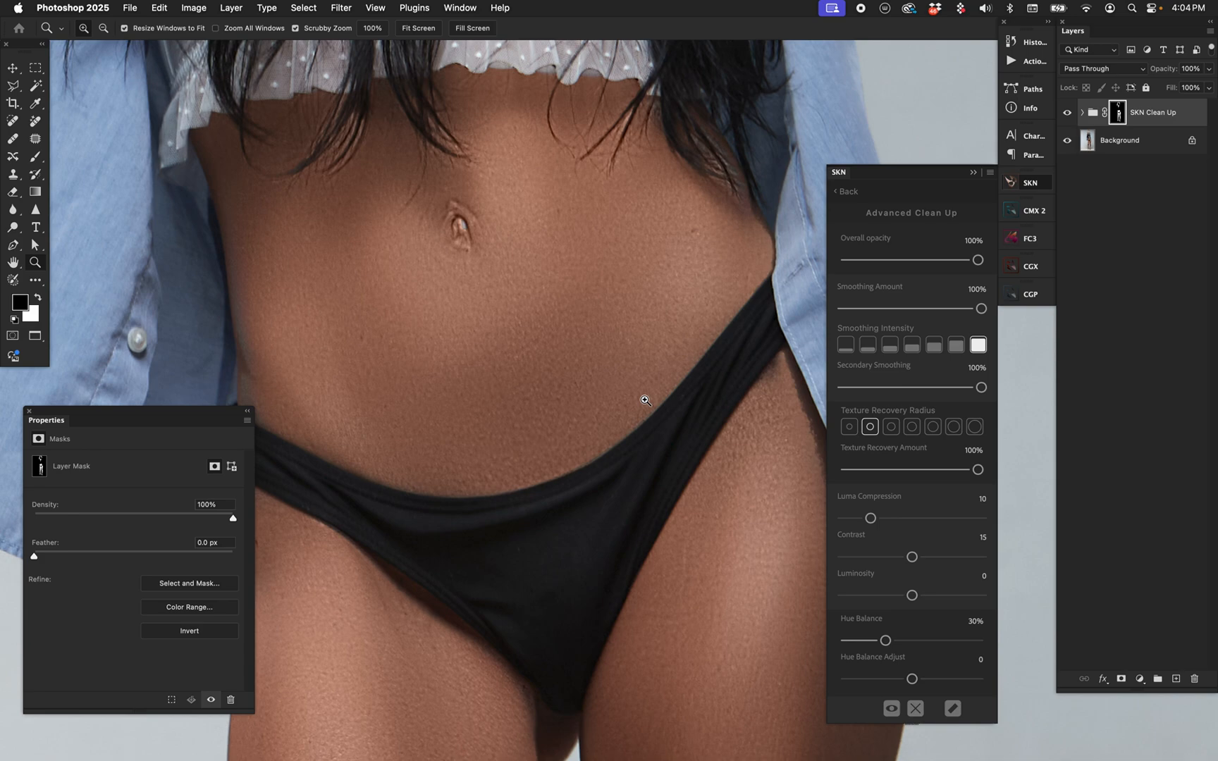
pyautogui.moveTo(693, 507)
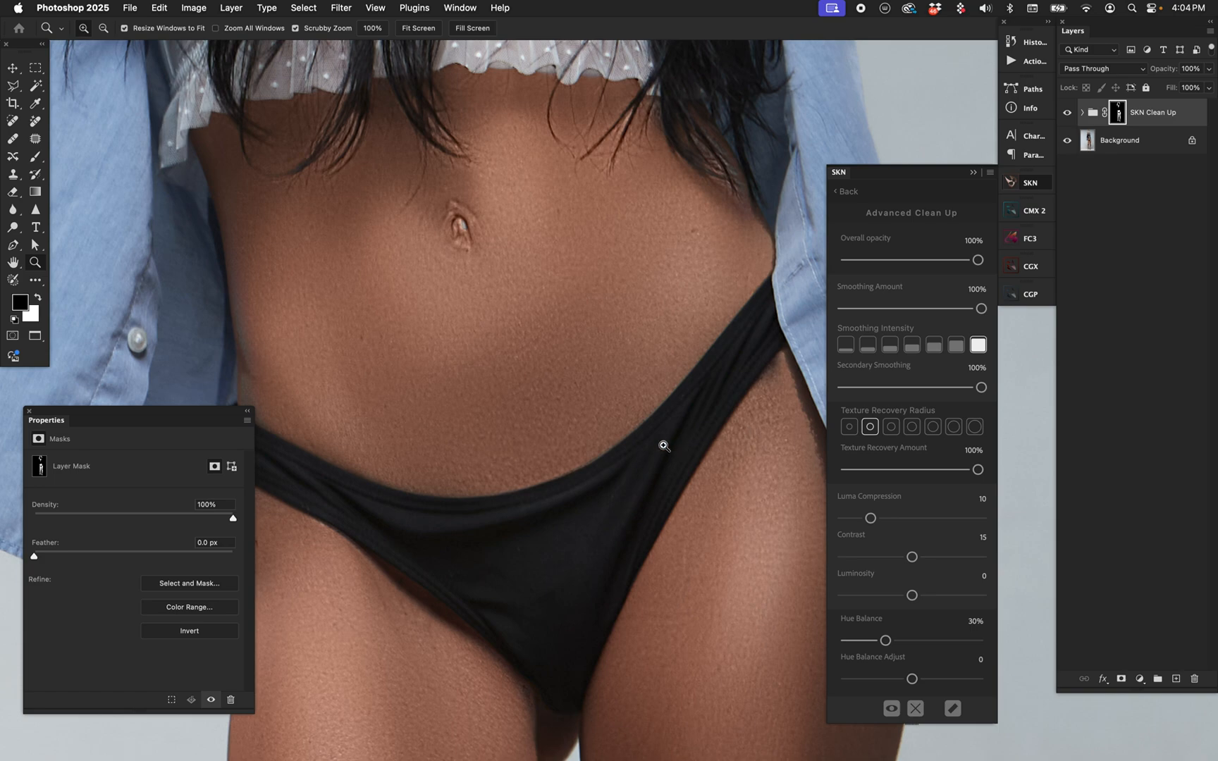
pyautogui.moveTo(979, 259); pyautogui.dragTo(935, 259)
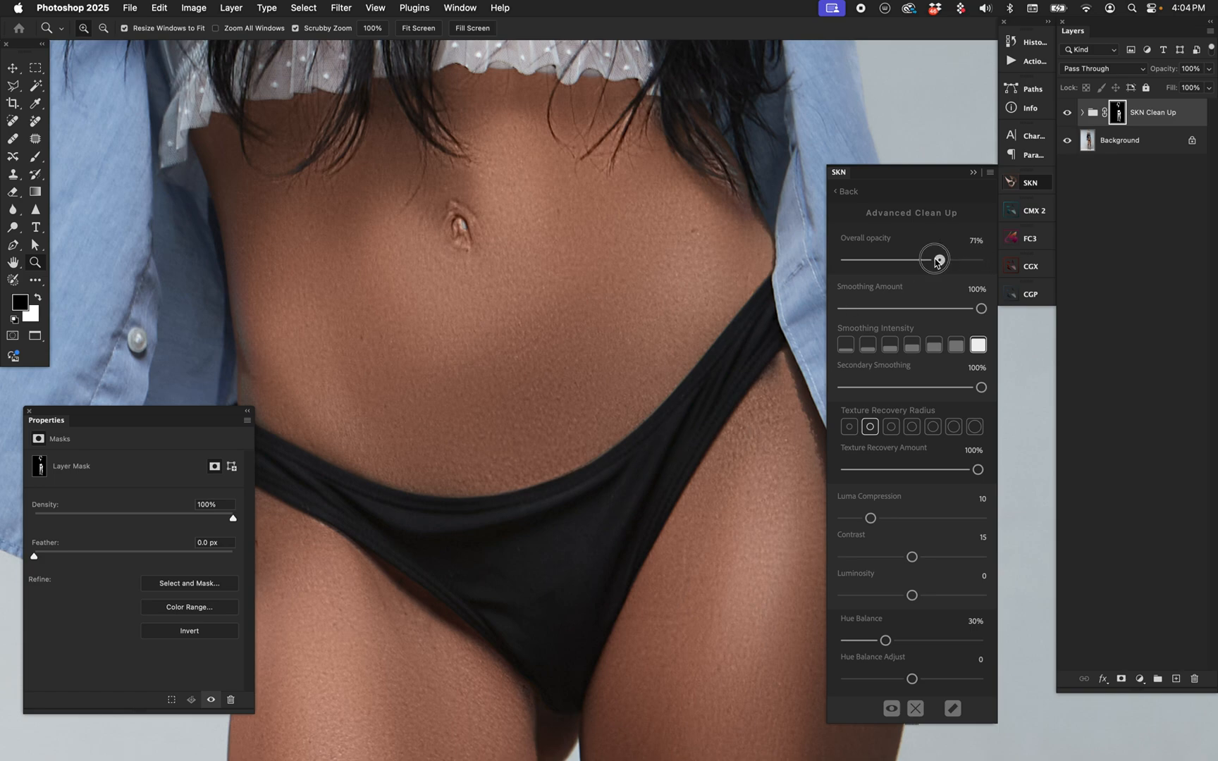
pyautogui.moveTo(934, 258); pyautogui.dragTo(904, 258)
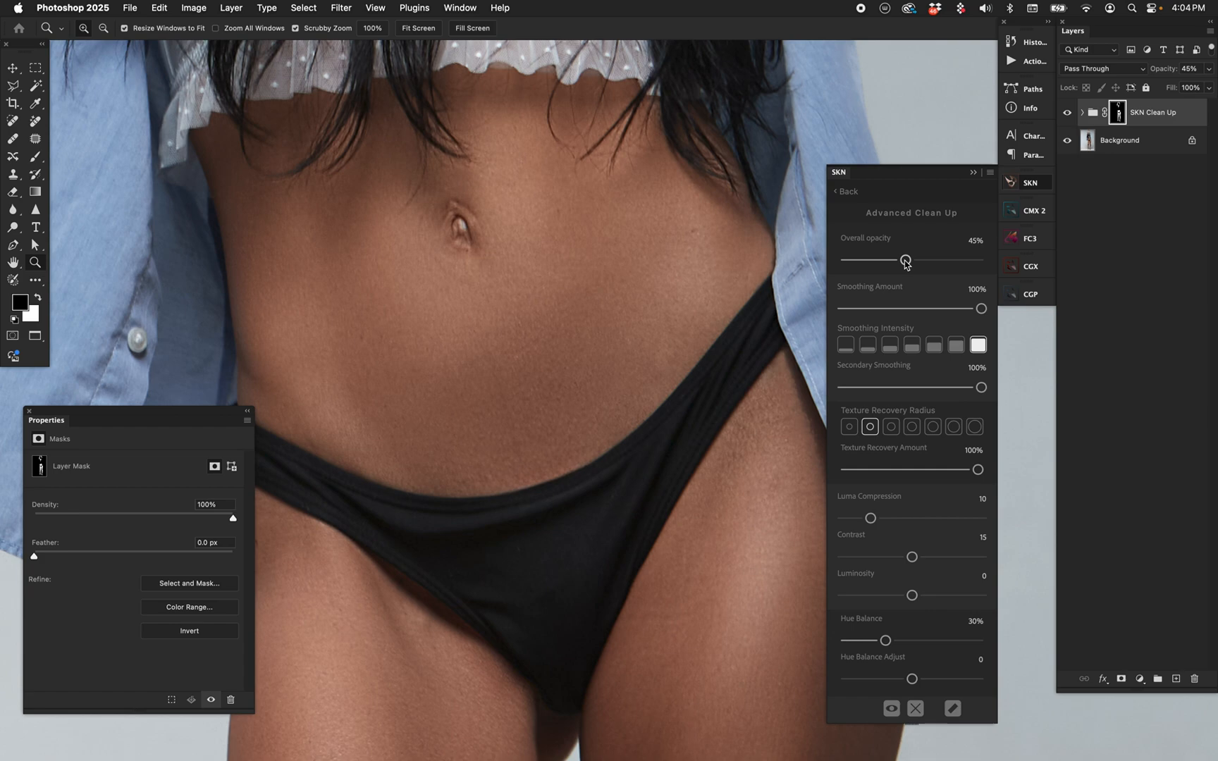
pyautogui.moveTo(904, 259); pyautogui.dragTo(978, 260)
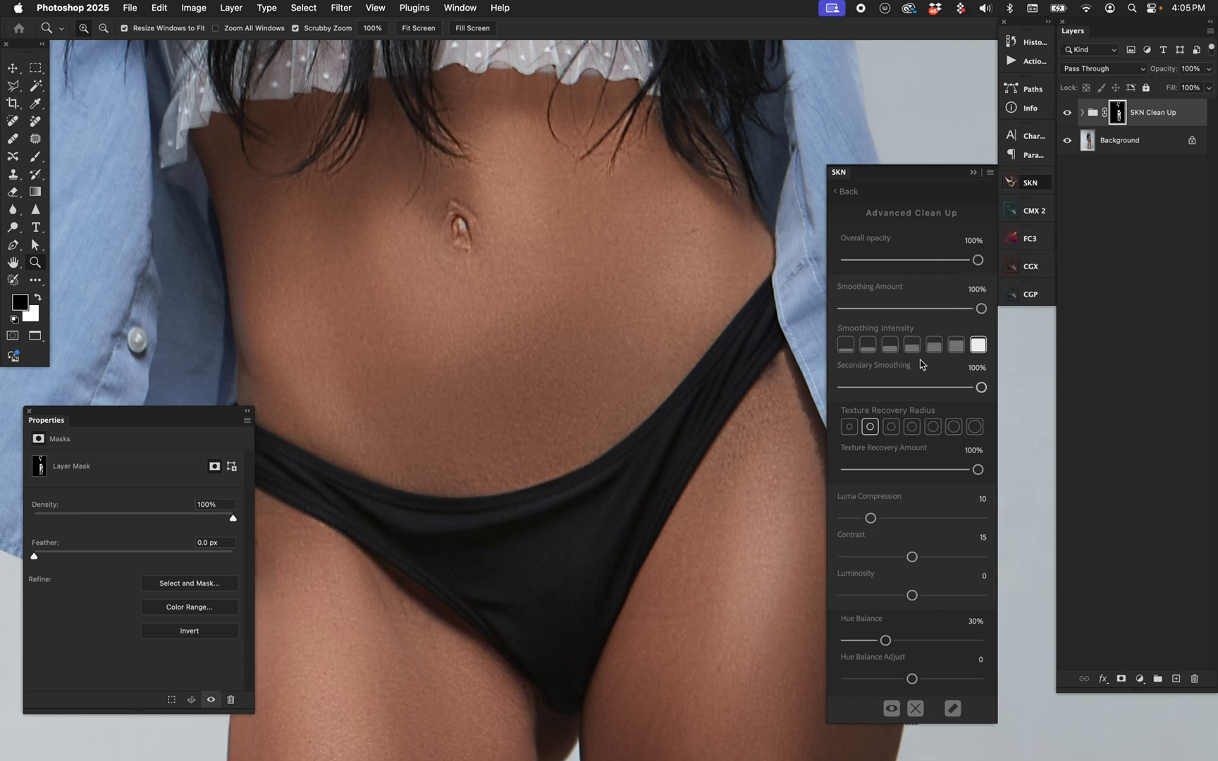
# Step: Lower secondary smoothing to 18% and texture recovery to 47%
pyautogui.moveTo(980, 386); pyautogui.dragTo(866, 386)
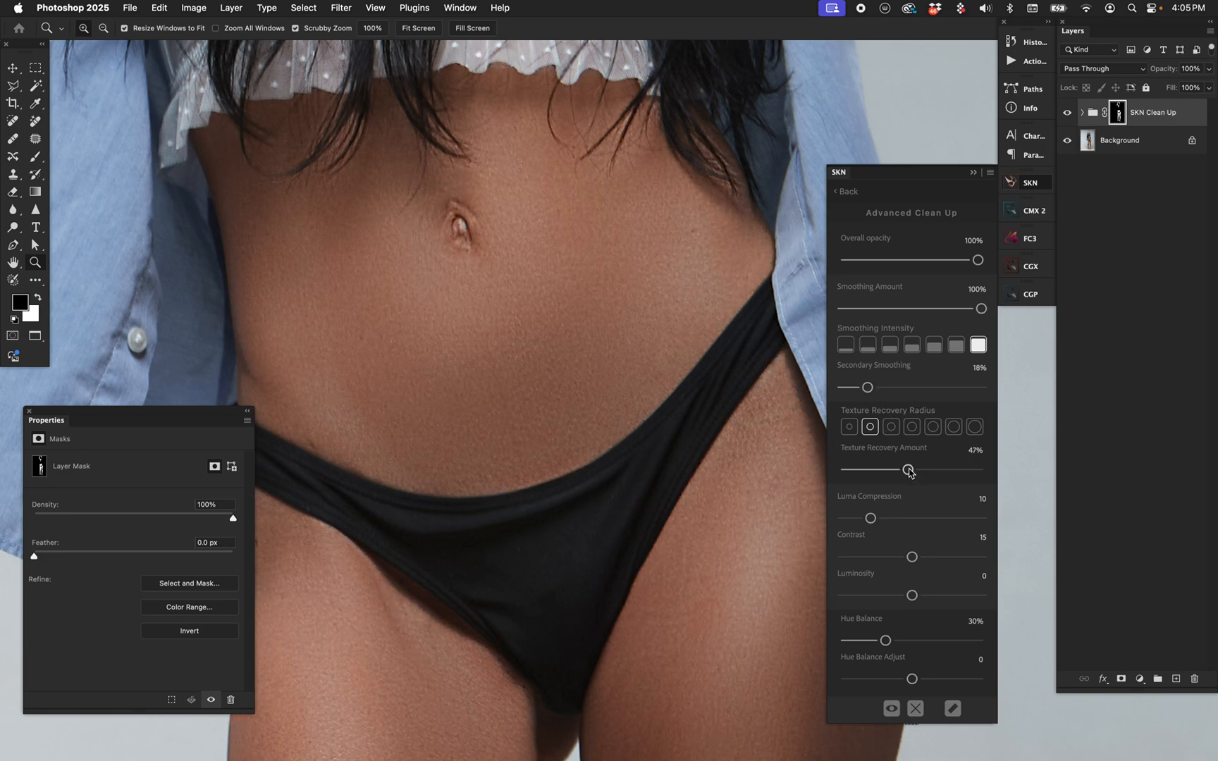
pyautogui.moveTo(981, 309); pyautogui.dragTo(922, 309)
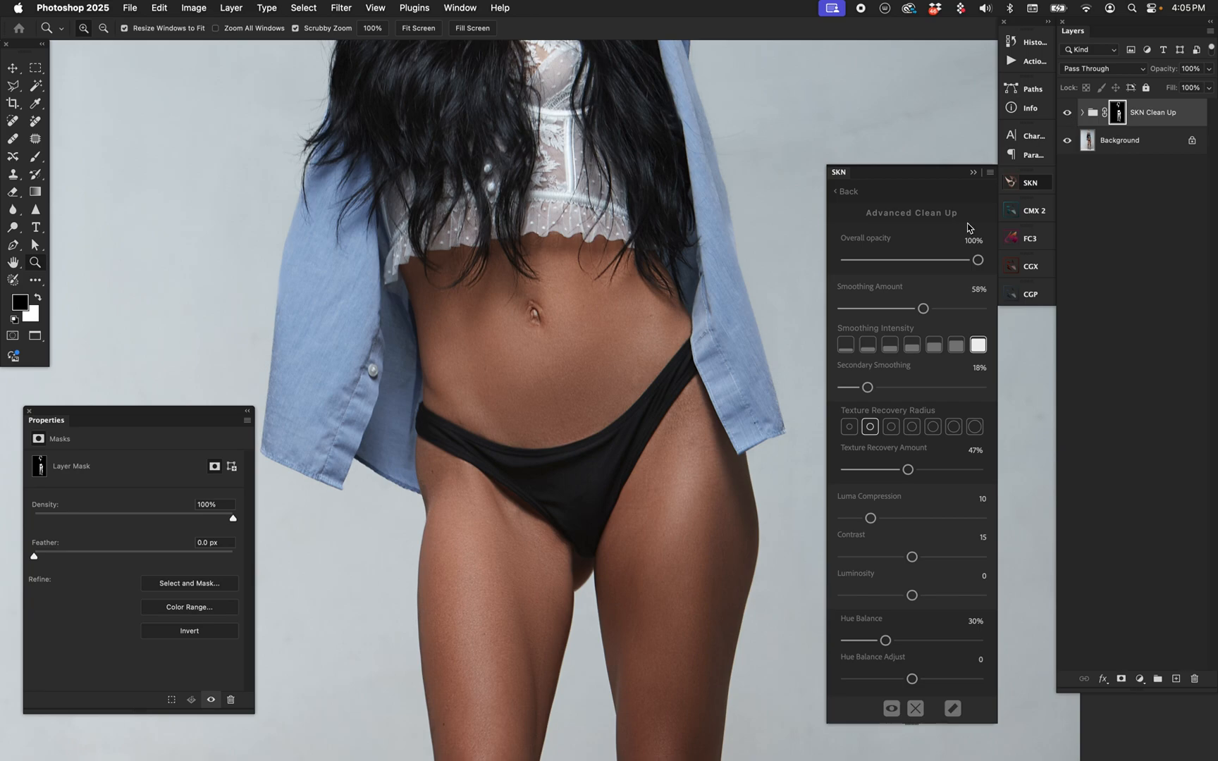
# Step: Zoom out to review the retouched skin on the whole full-length photo
pyautogui.click(417, 28)
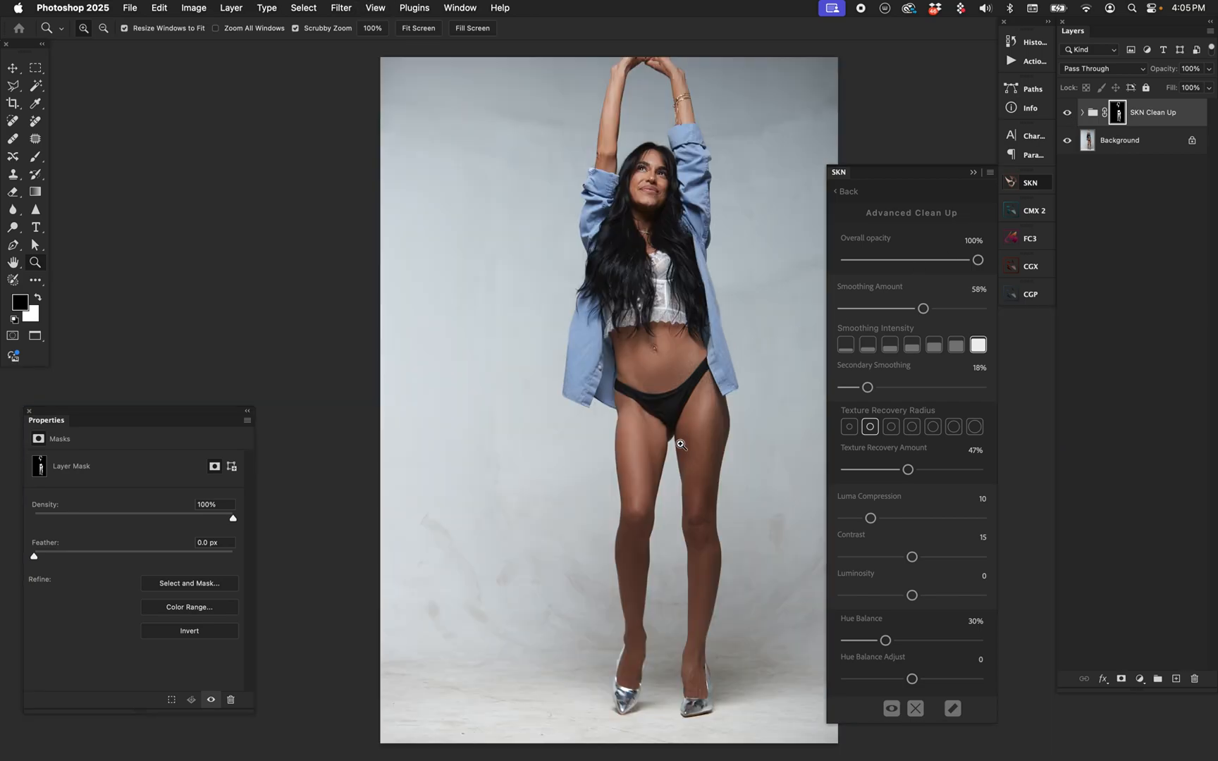
pyautogui.moveTo(576, 423)
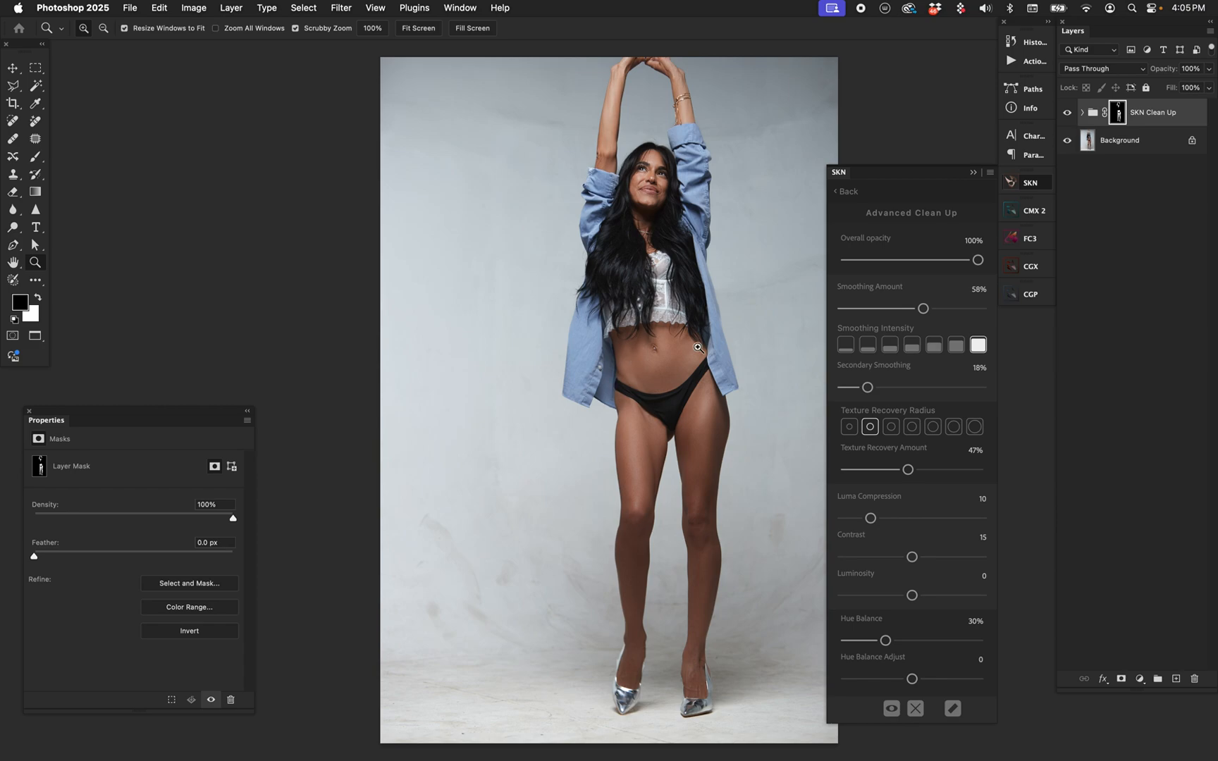
pyautogui.moveTo(650, 188)
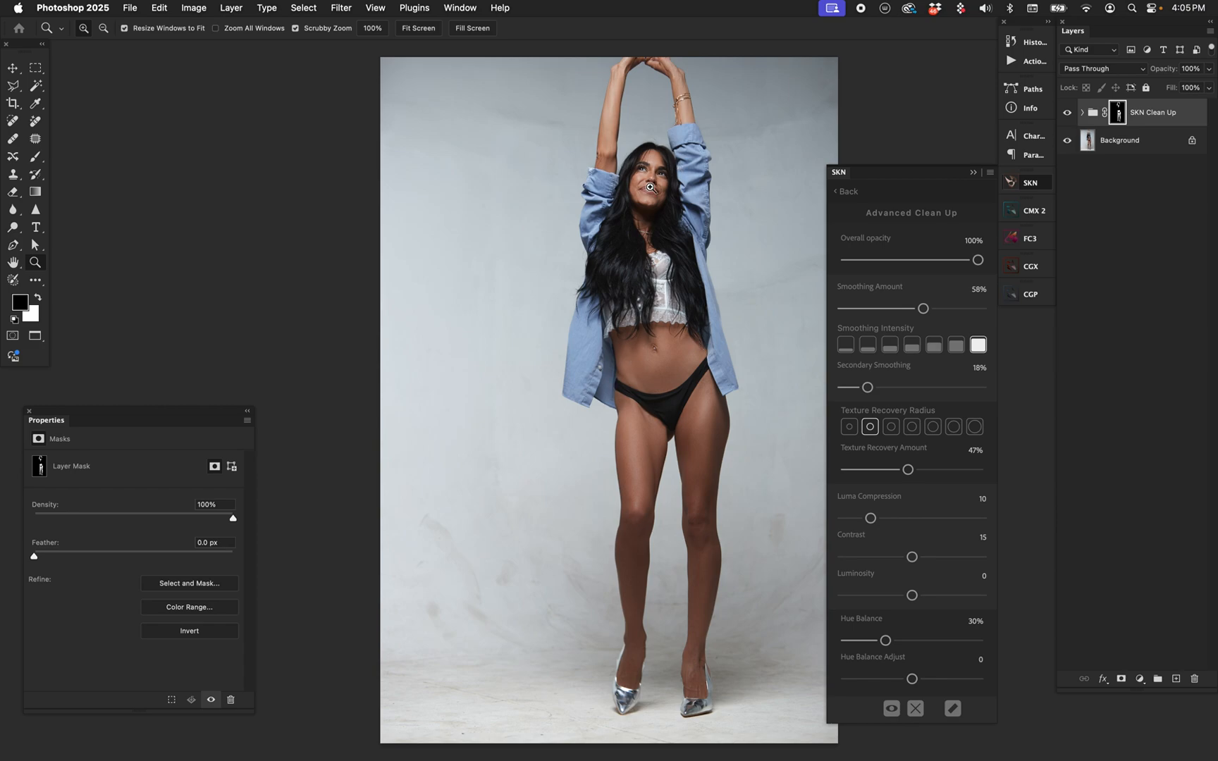
pyautogui.moveTo(864, 206)
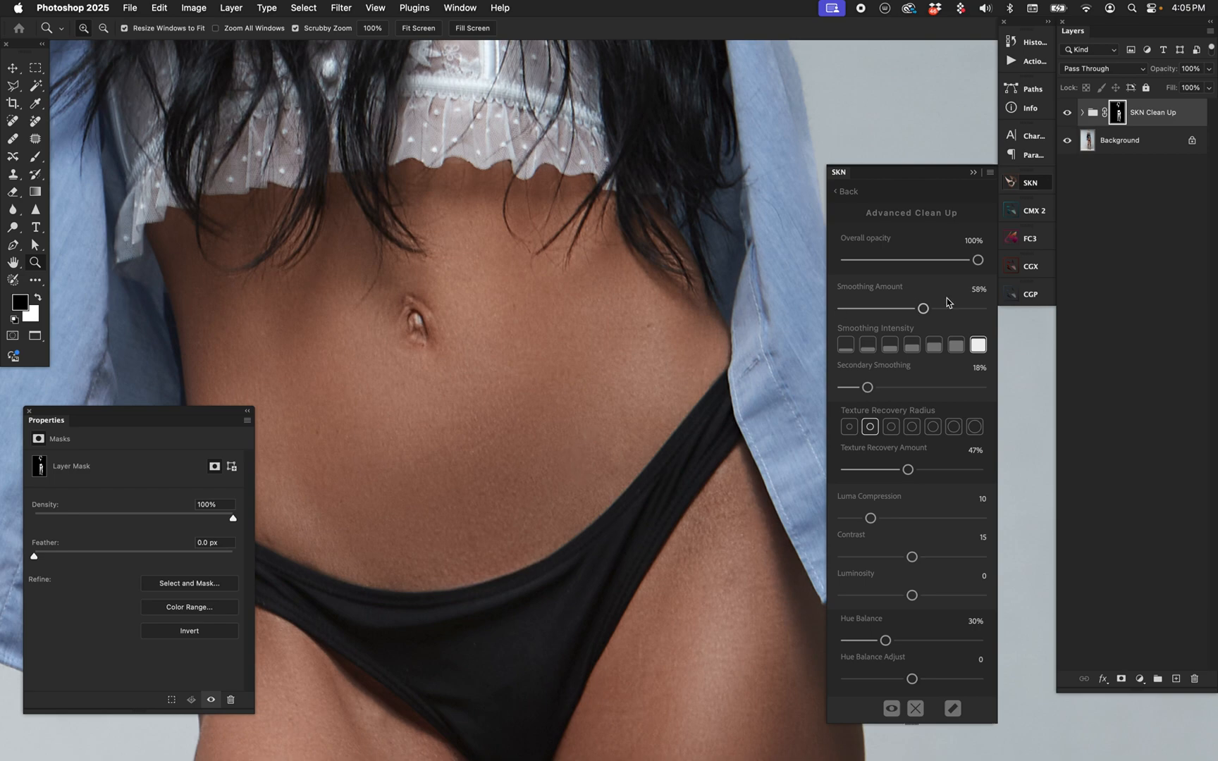
pyautogui.moveTo(633, 362)
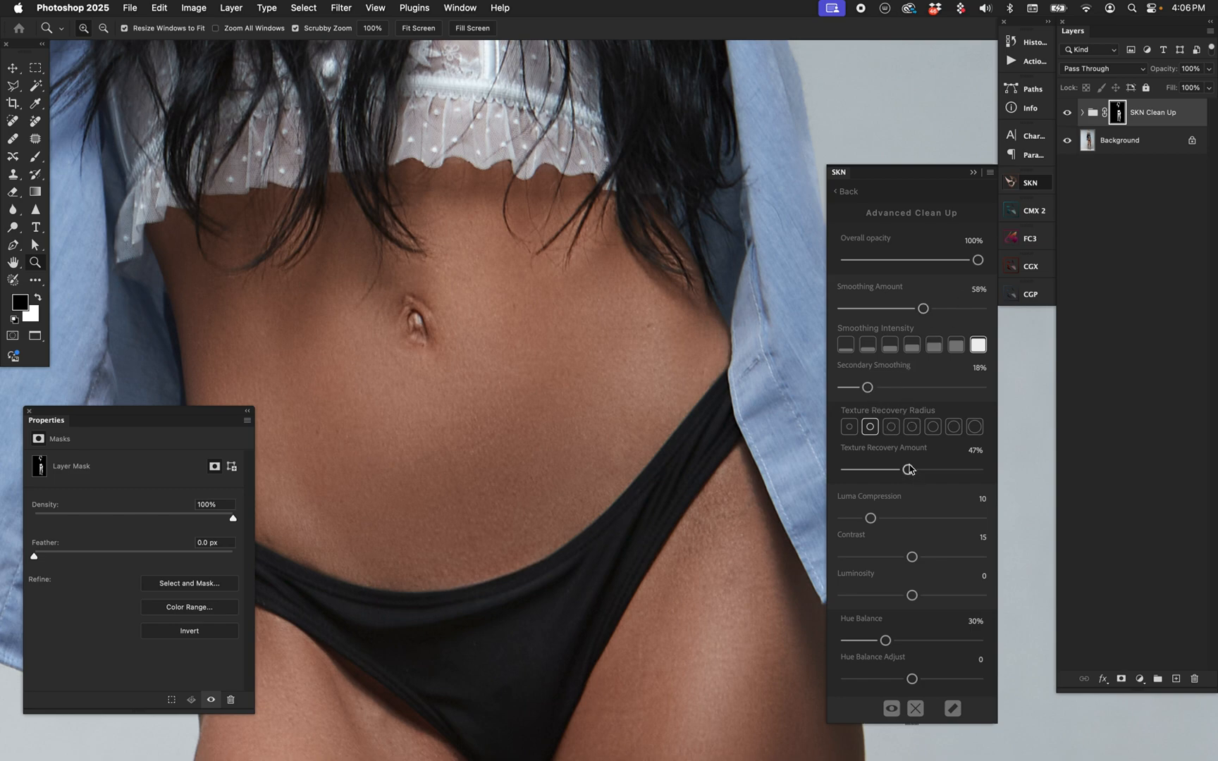
# Step: Set texture recovery and secondary smoothing to 0% and smoothing amount to 80%
pyautogui.moveTo(909, 470); pyautogui.dragTo(847, 469)
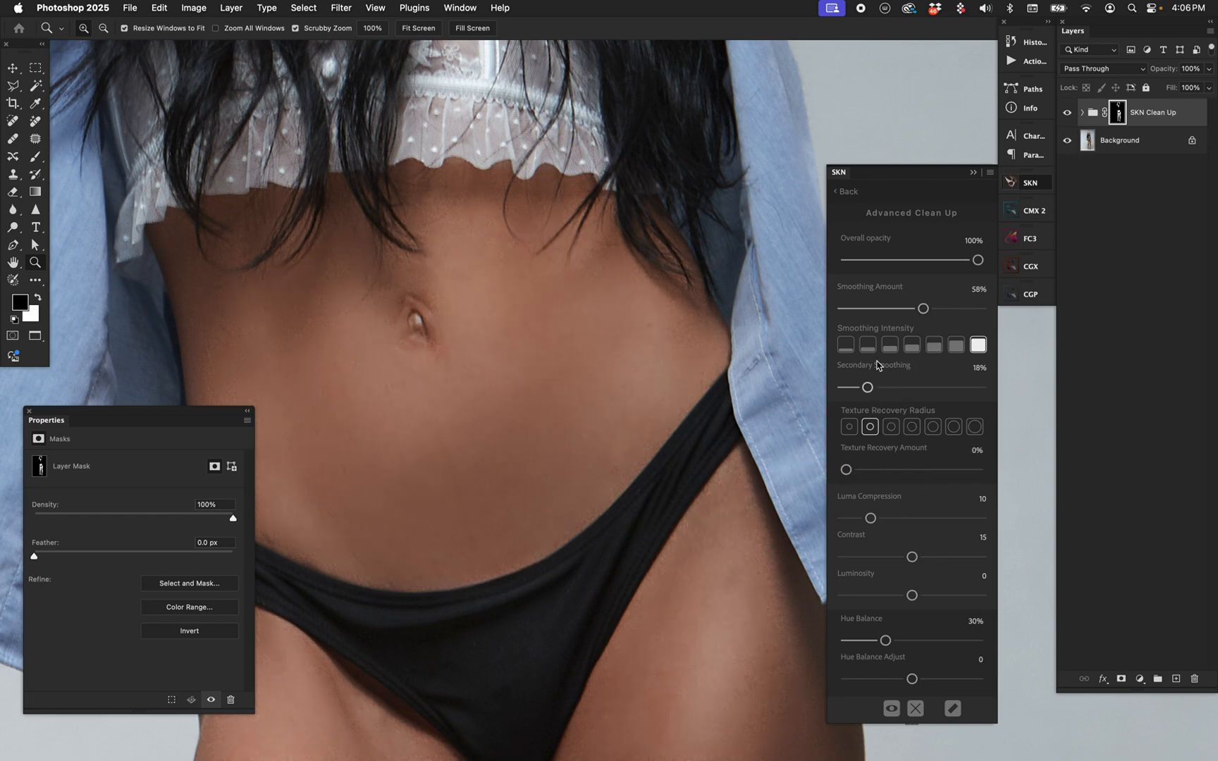
pyautogui.moveTo(864, 386); pyautogui.dragTo(843, 386)
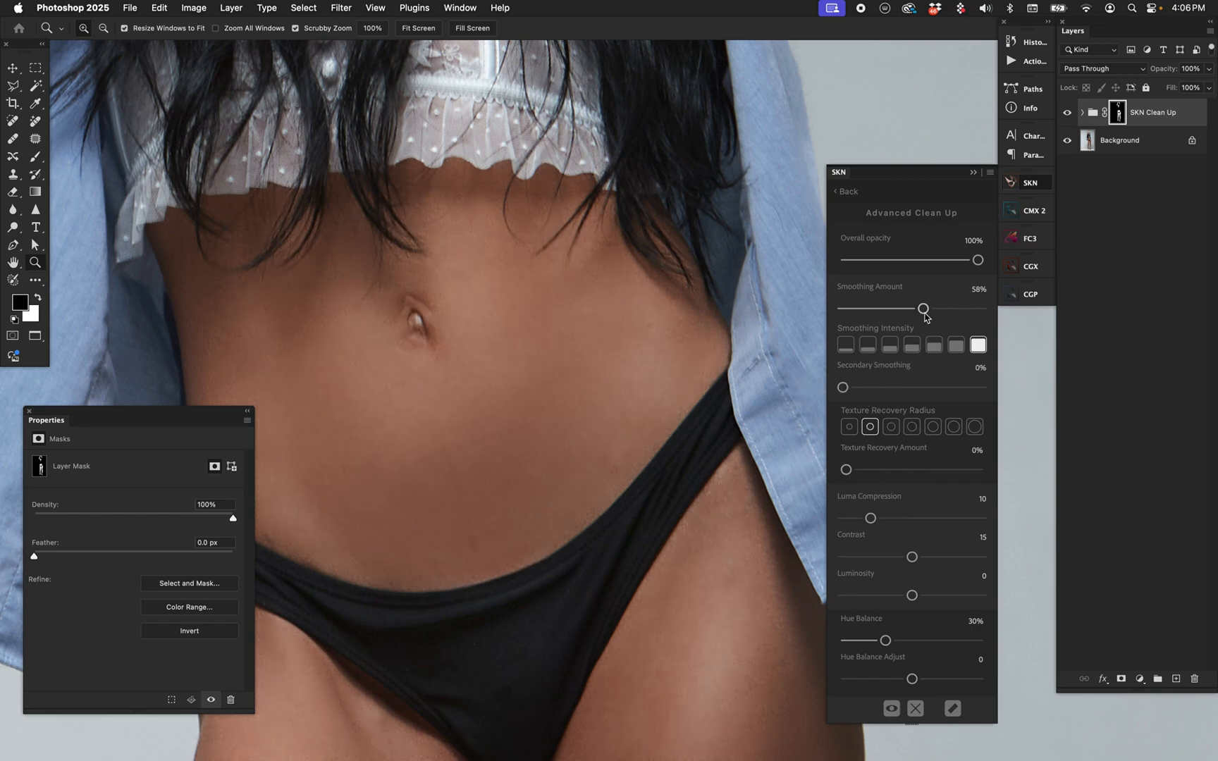
pyautogui.moveTo(924, 308); pyautogui.dragTo(952, 308)
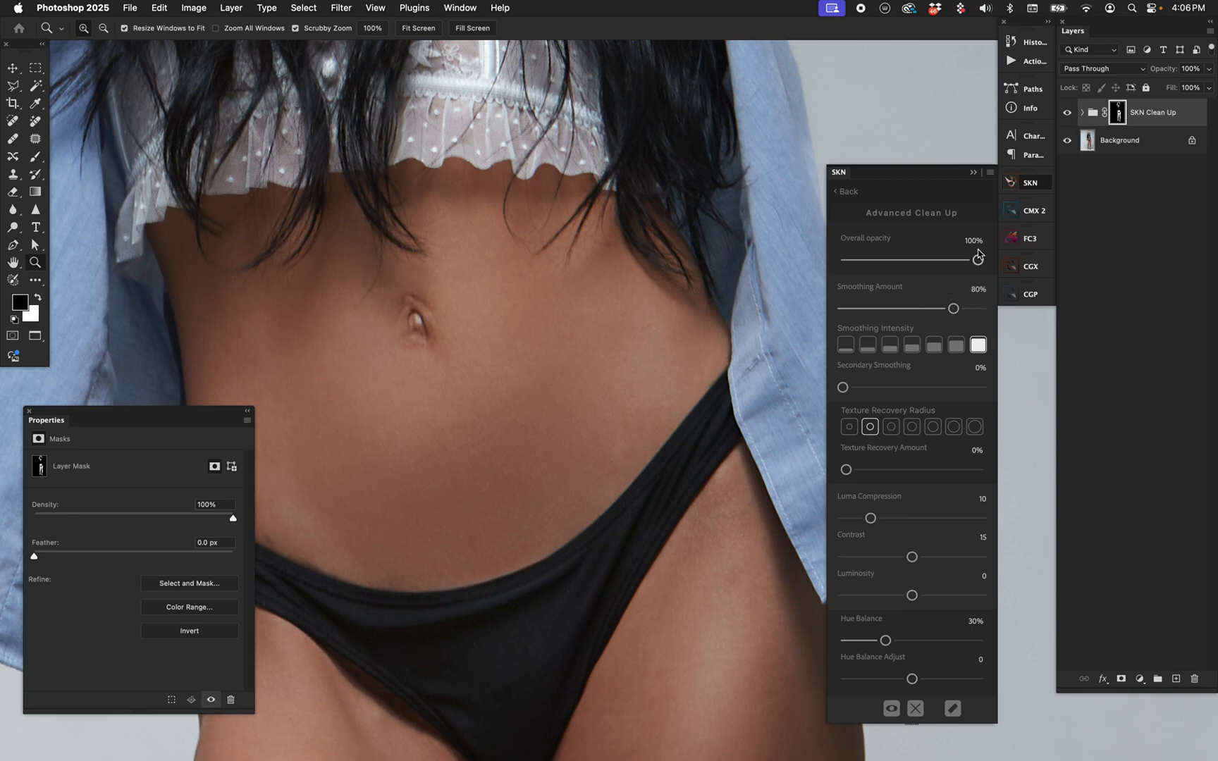
# Step: Blend the SKN clean up's overall opacity down to about 57%
pyautogui.moveTo(978, 256); pyautogui.dragTo(912, 260)
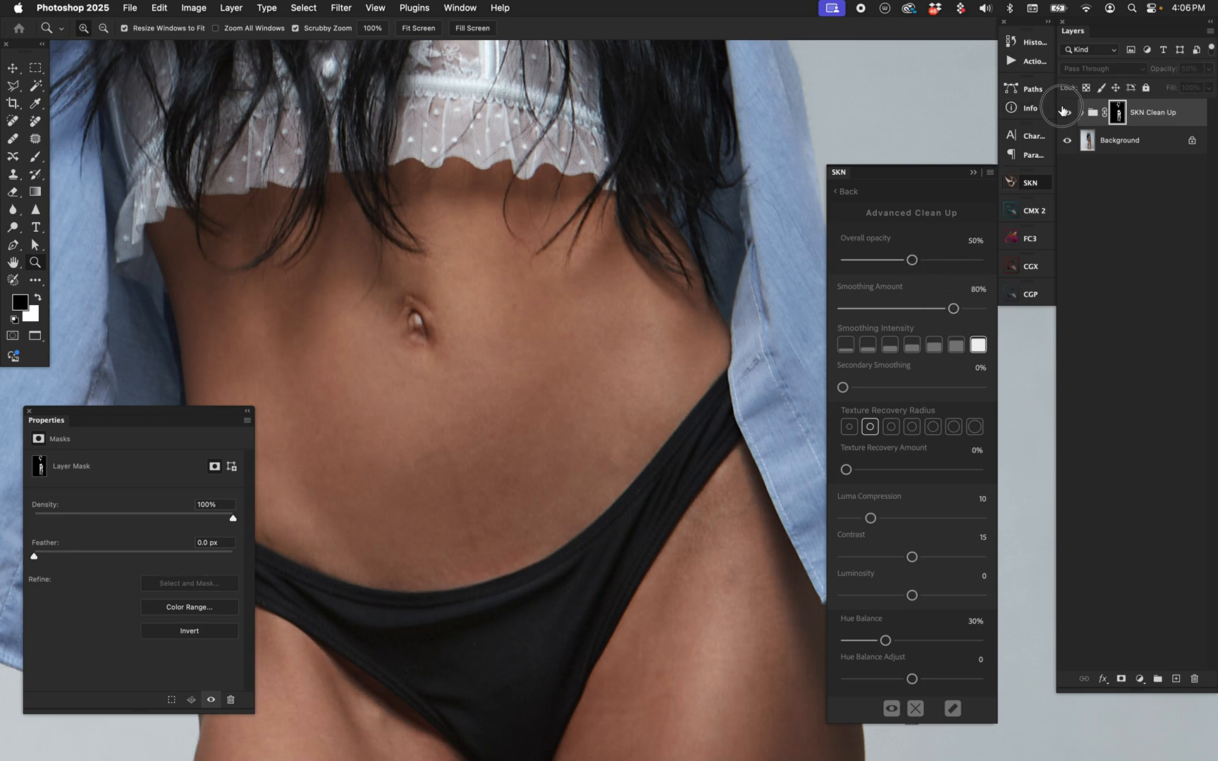
pyautogui.moveTo(912, 259); pyautogui.dragTo(921, 258)
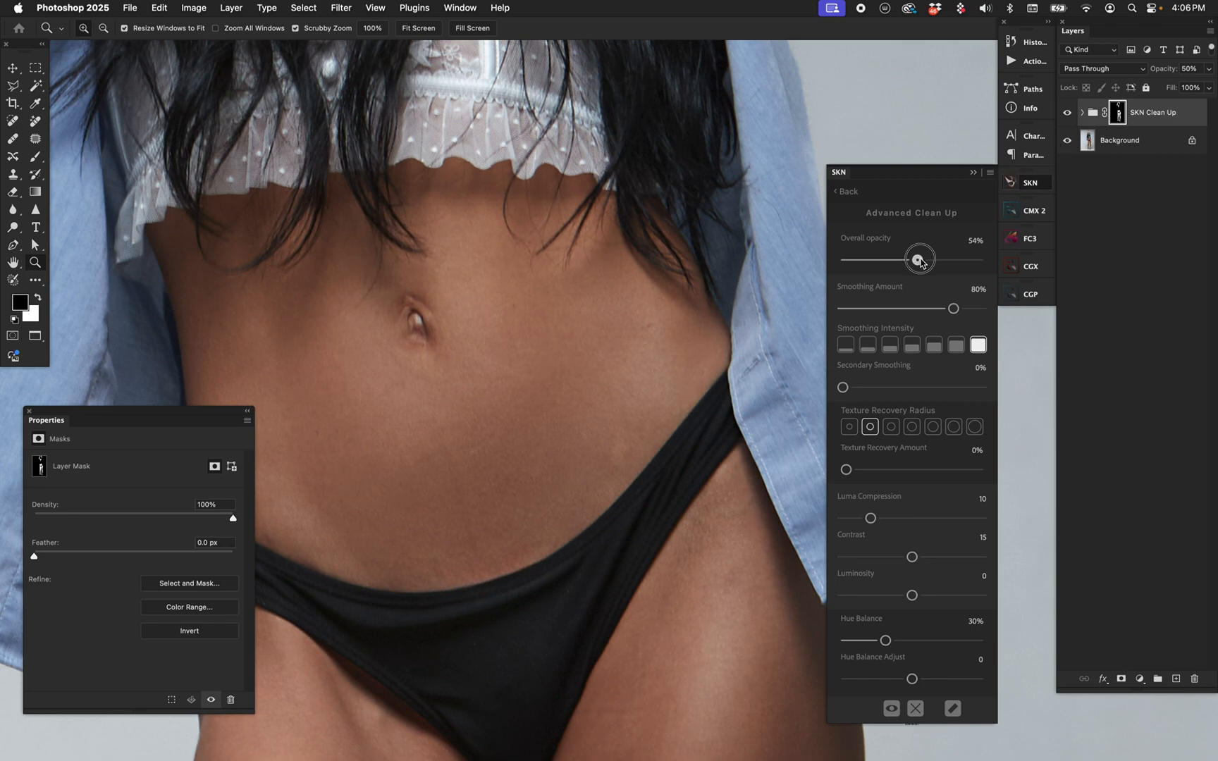
pyautogui.moveTo(919, 258); pyautogui.dragTo(922, 258)
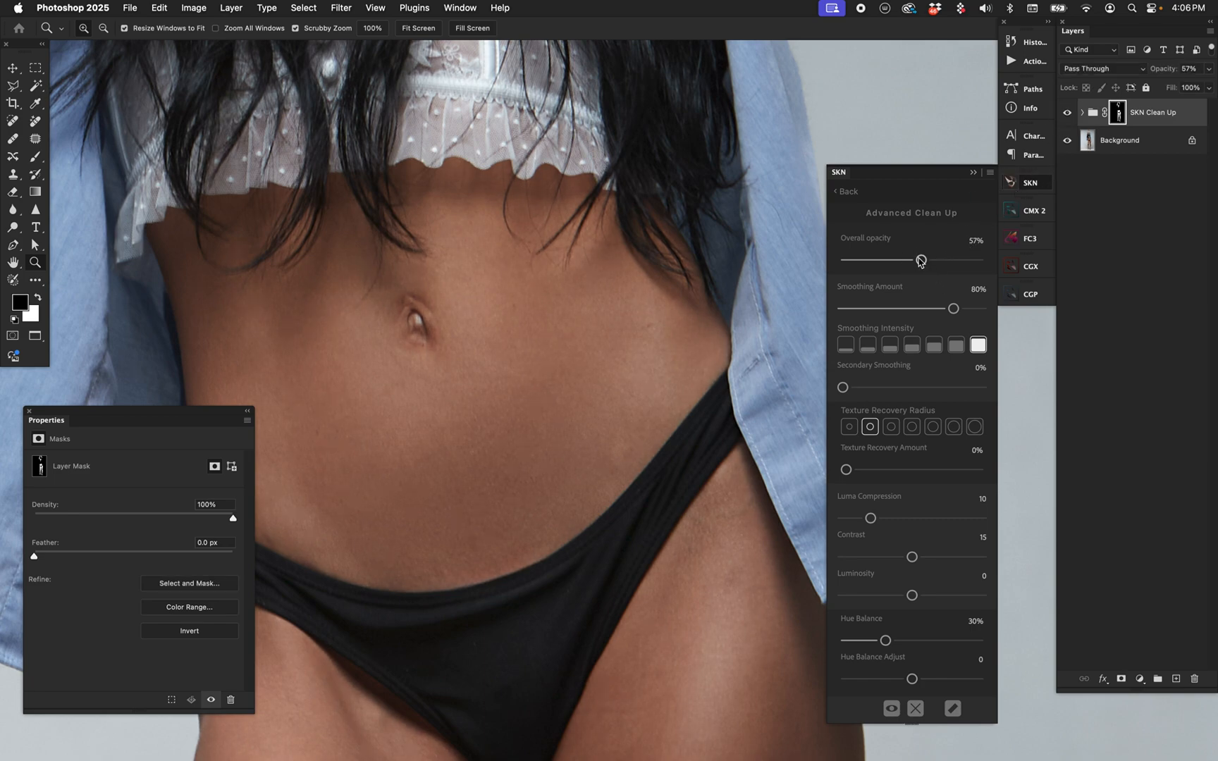
# Step: Restore overall opacity to 100% and raise texture recovery and secondary smoothing to 100%
pyautogui.moveTo(919, 260); pyautogui.dragTo(978, 259)
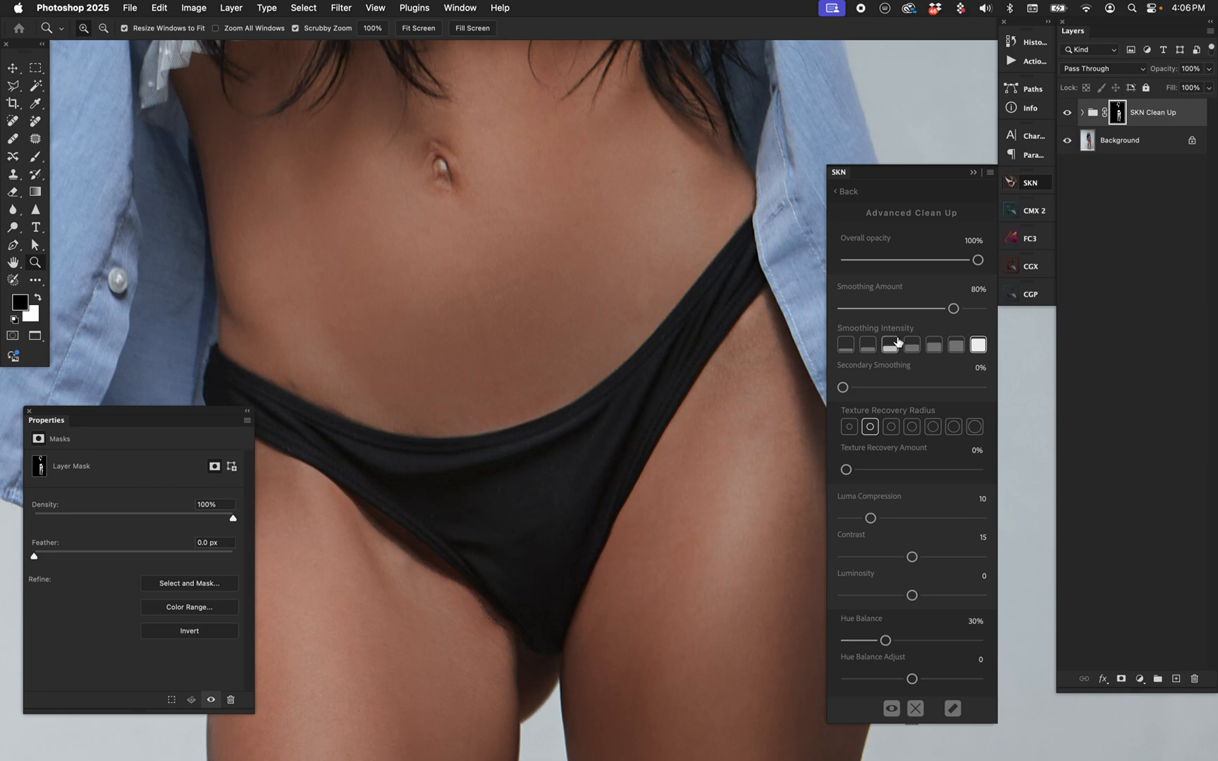
pyautogui.moveTo(844, 469); pyautogui.dragTo(869, 469)
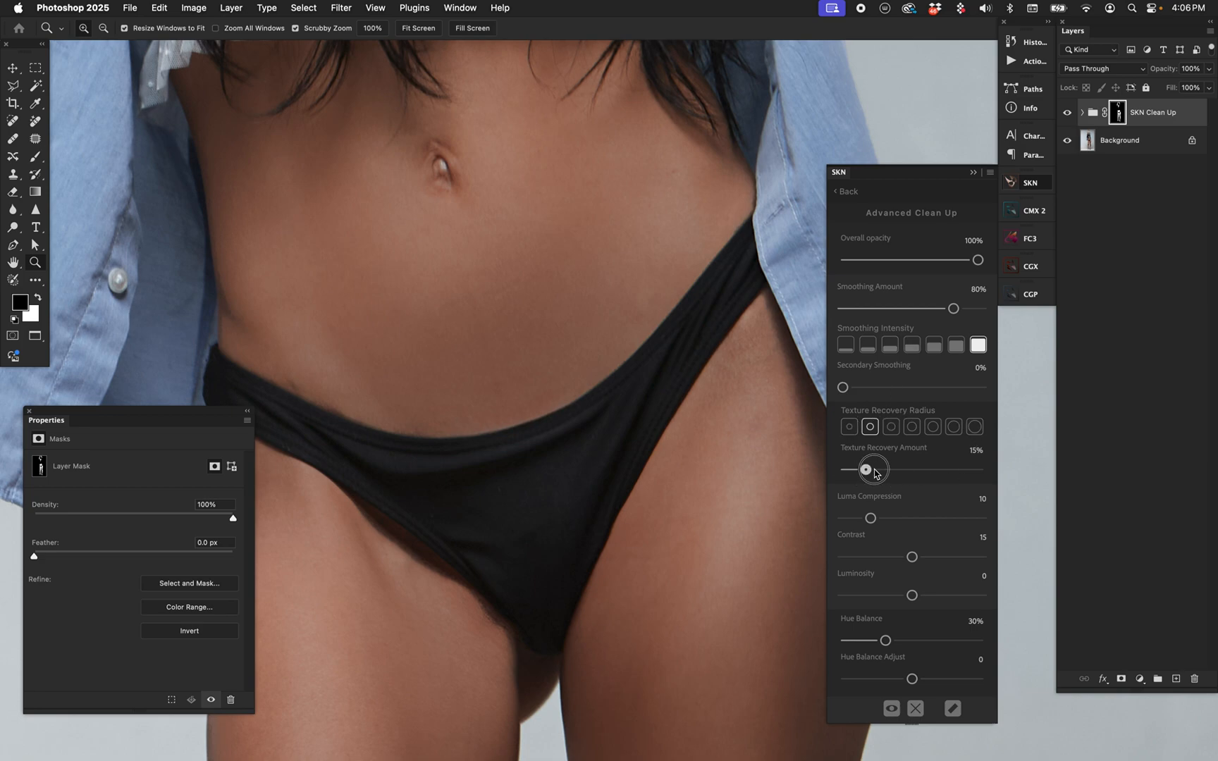
pyautogui.moveTo(865, 468); pyautogui.dragTo(900, 468)
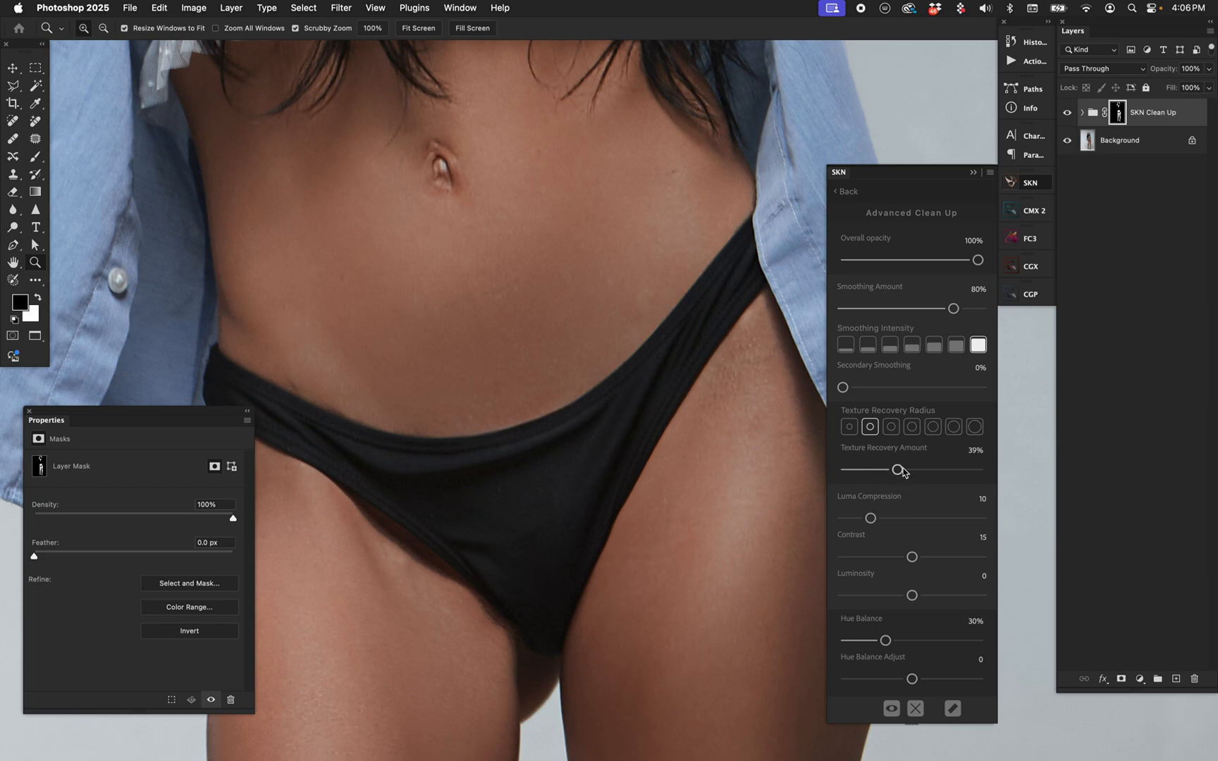
pyautogui.moveTo(843, 386); pyautogui.dragTo(979, 386)
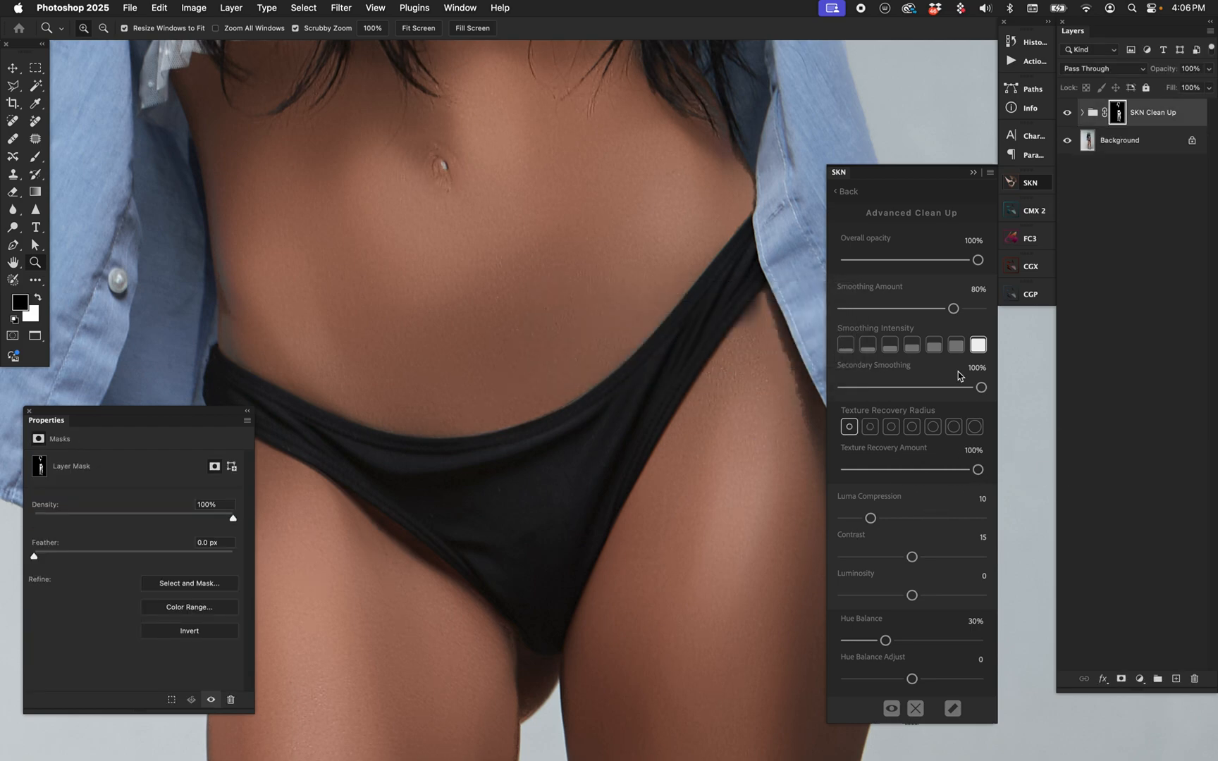
# Step: Set smoothing amount to 100% and overall opacity to 43%
pyautogui.moveTo(918, 309); pyautogui.dragTo(980, 309)
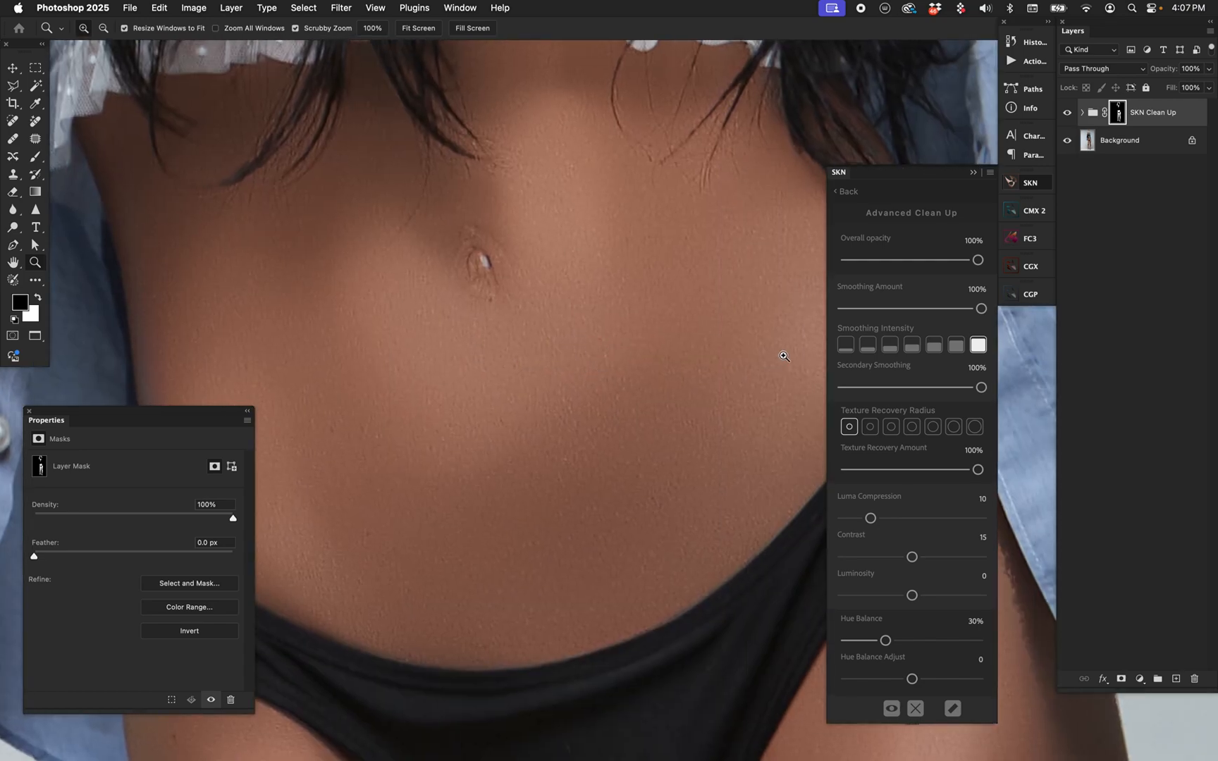
pyautogui.moveTo(978, 259); pyautogui.dragTo(902, 259)
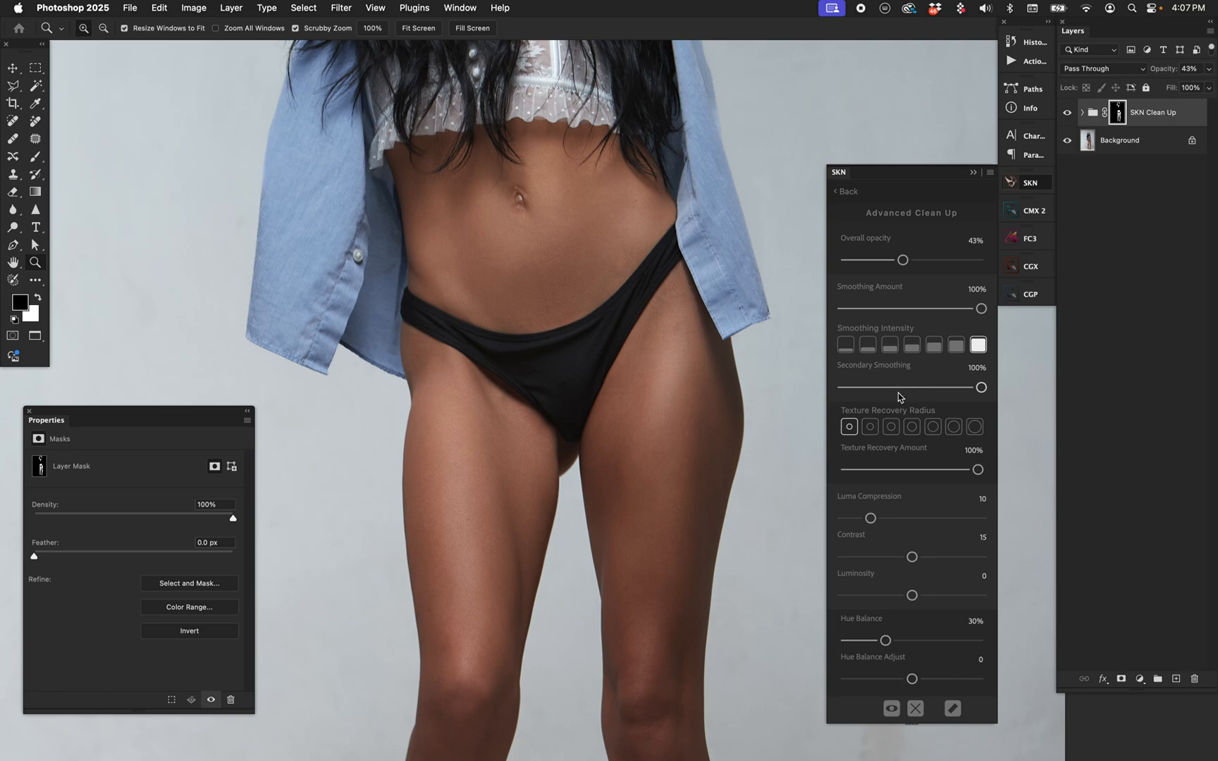
pyautogui.moveTo(947, 594)
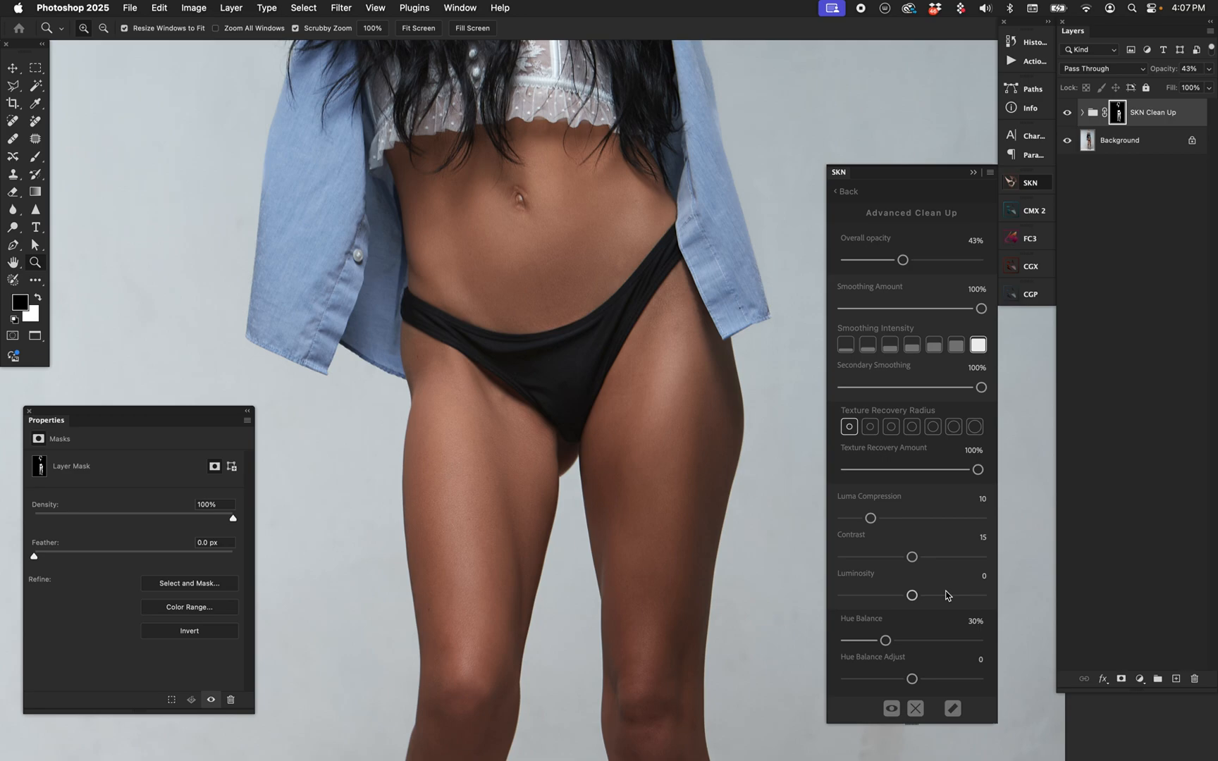
pyautogui.moveTo(923, 521)
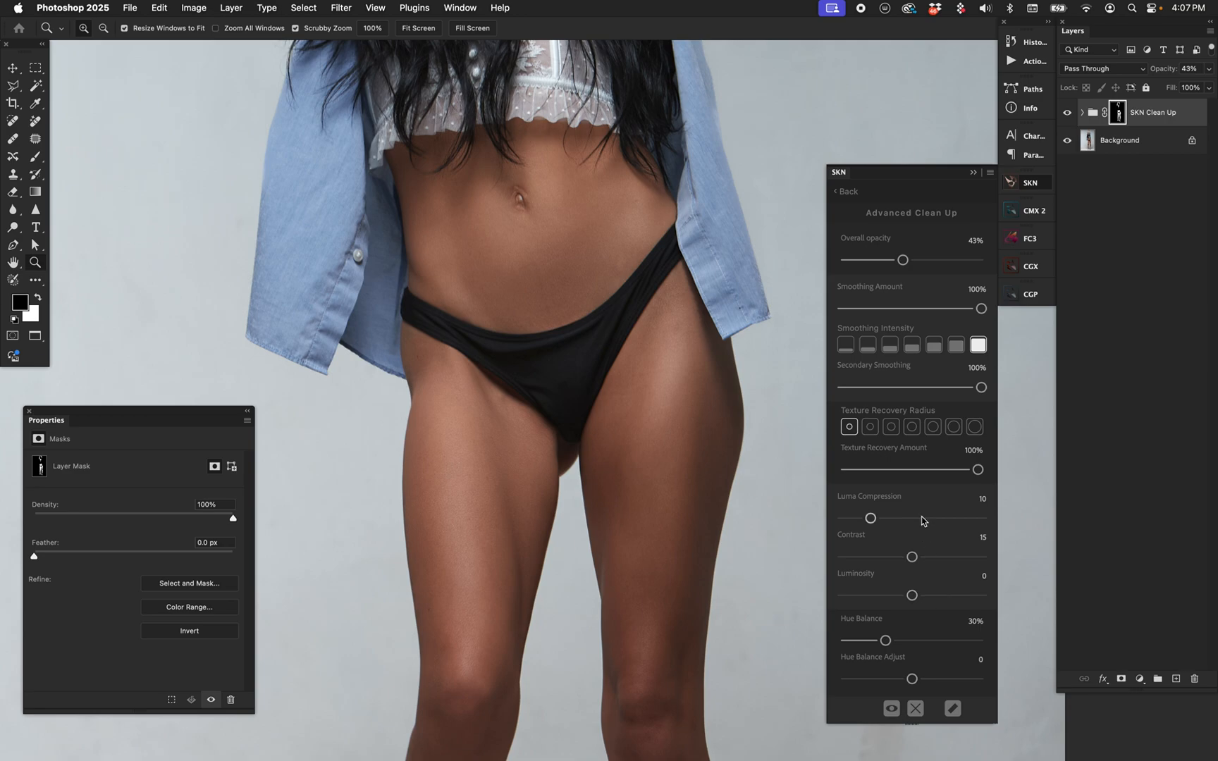
pyautogui.moveTo(961, 342)
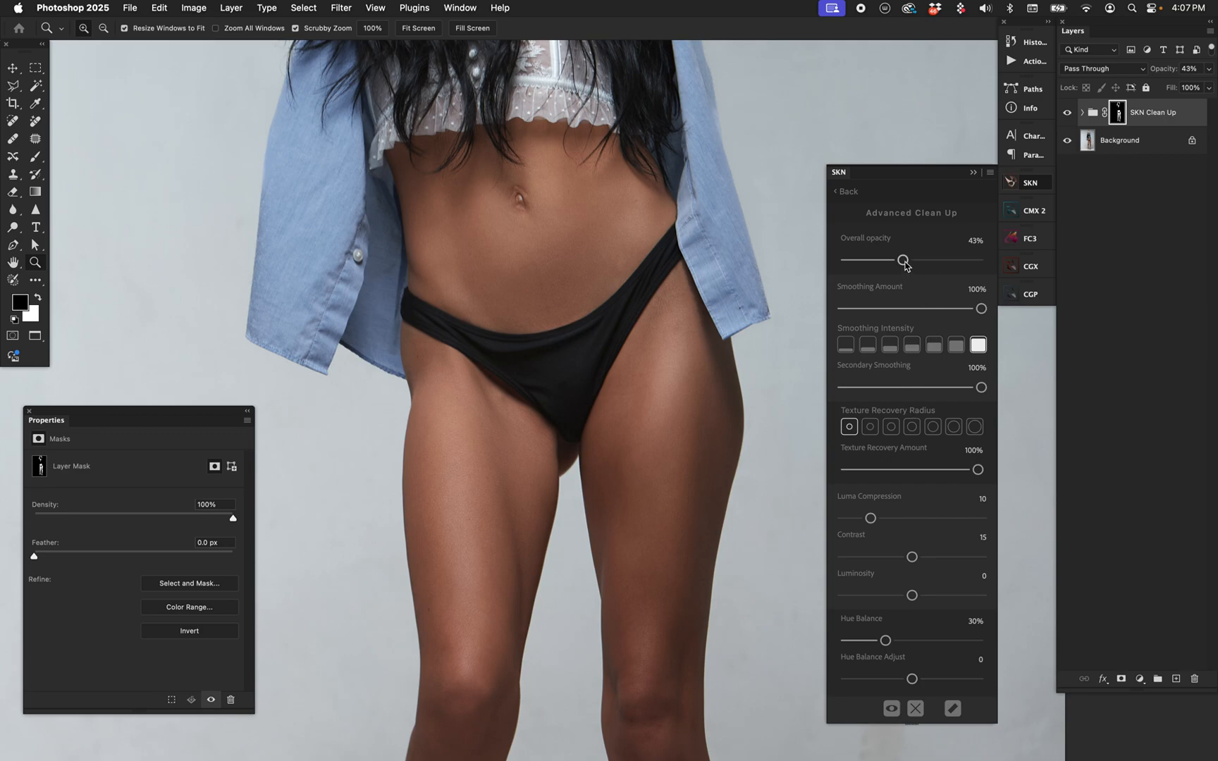
pyautogui.moveTo(904, 262)
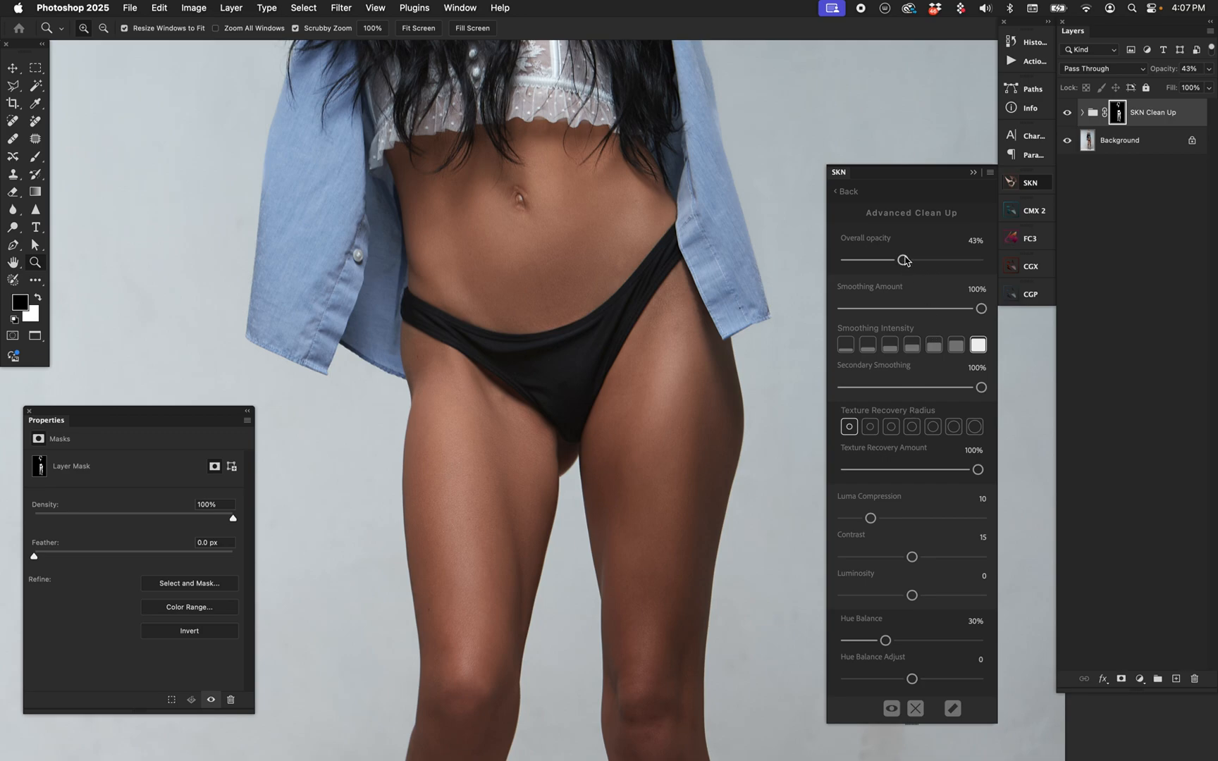
# Step: Set Overall Opacity 100%, second Texture Recovery Radius, Secondary Smoothing 50% and Texture Recovery Amount 56%
pyautogui.moveTo(905, 259); pyautogui.dragTo(980, 259)
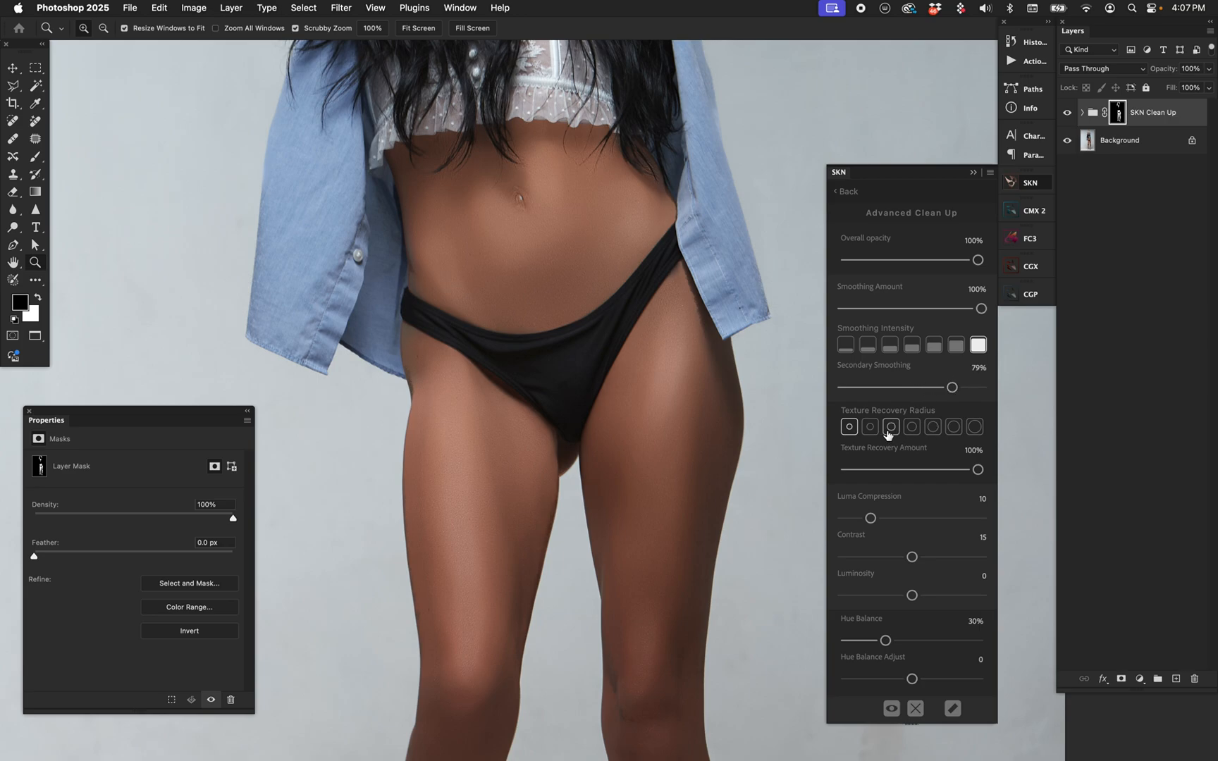
pyautogui.click(870, 427)
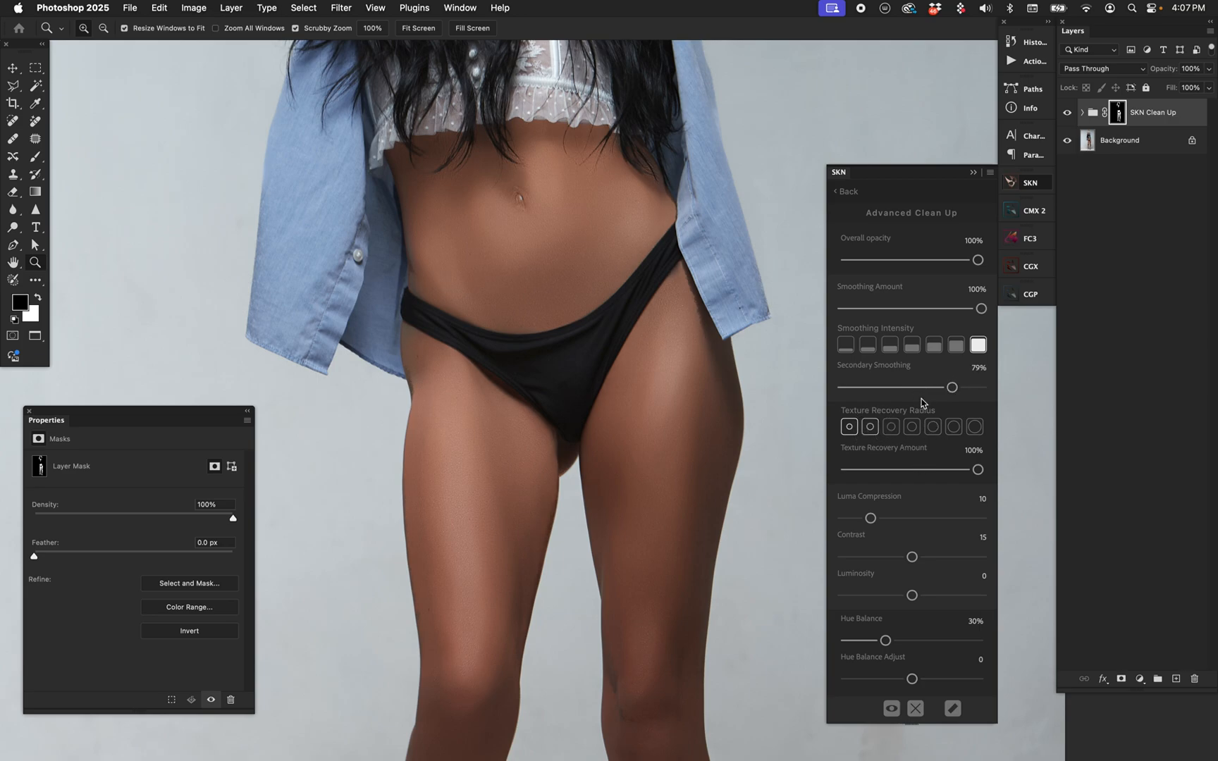
pyautogui.moveTo(953, 387); pyautogui.dragTo(911, 389)
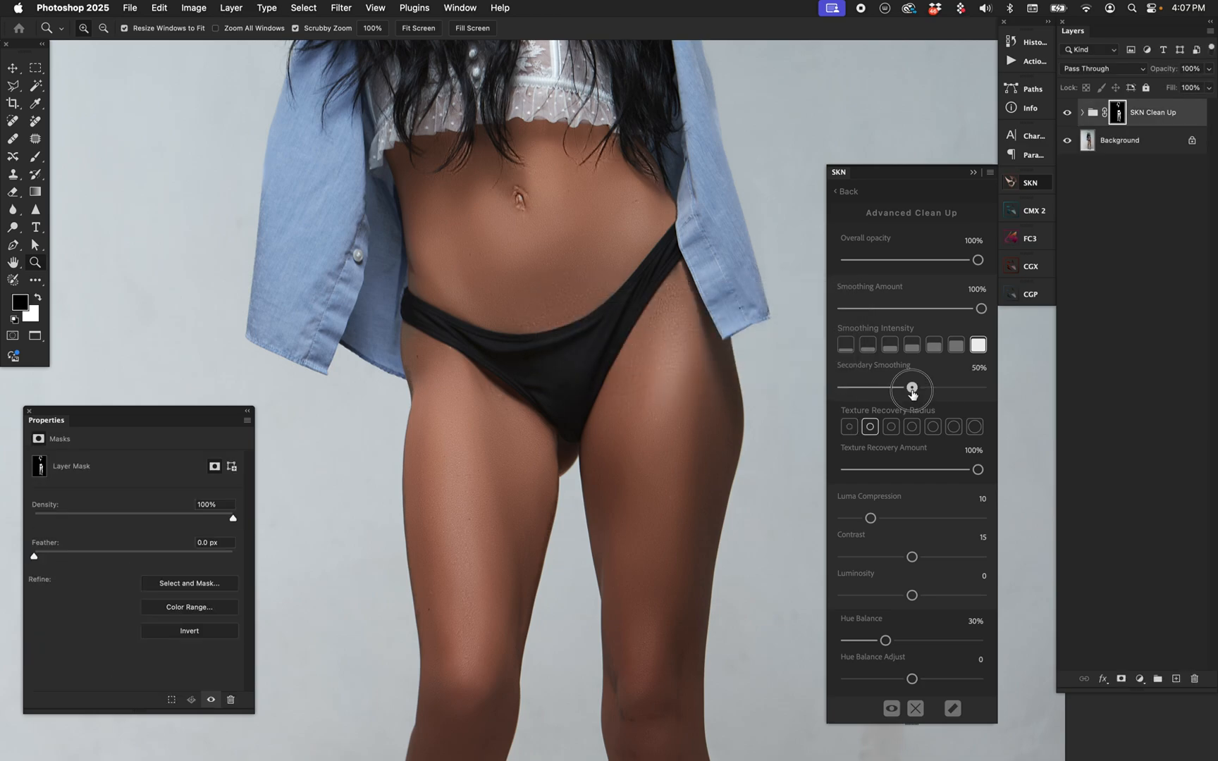
pyautogui.moveTo(978, 470); pyautogui.dragTo(909, 469)
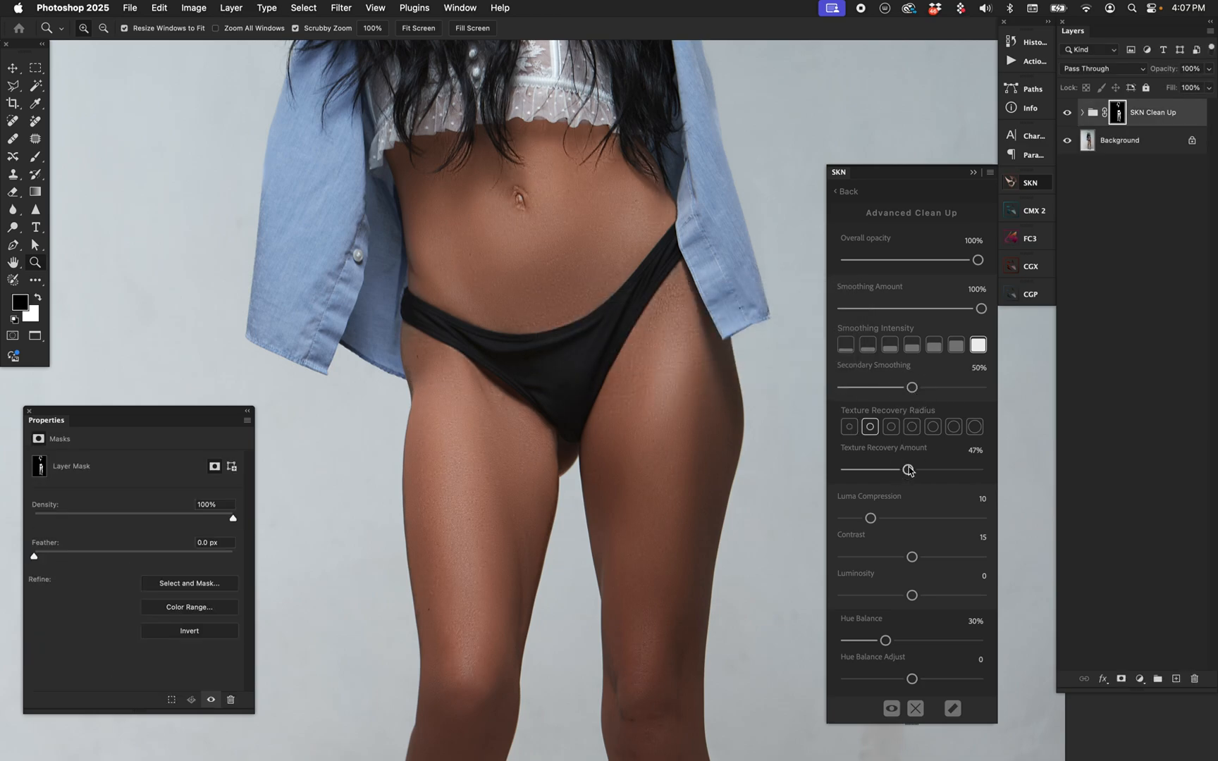
pyautogui.moveTo(909, 470); pyautogui.dragTo(919, 469)
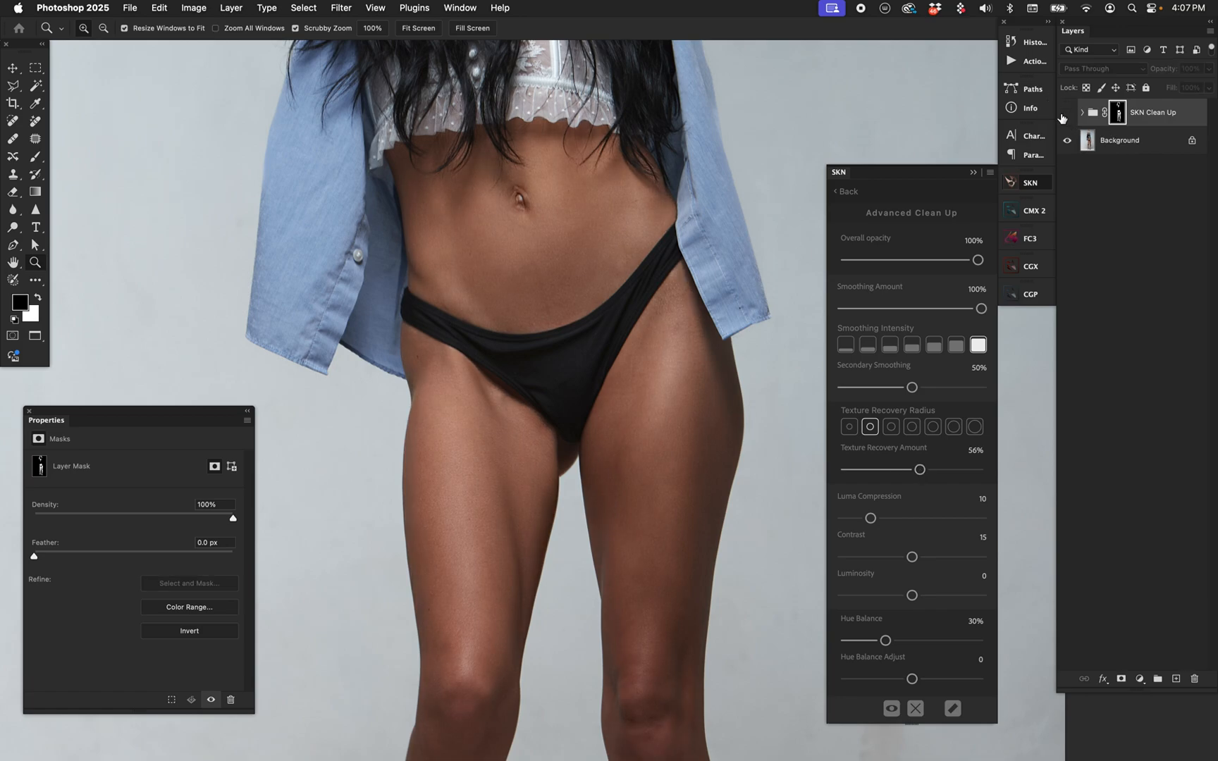
# Step: Lower the SKN Clean Up group's Overall Opacity to 46%
pyautogui.moveTo(978, 260); pyautogui.dragTo(906, 262)
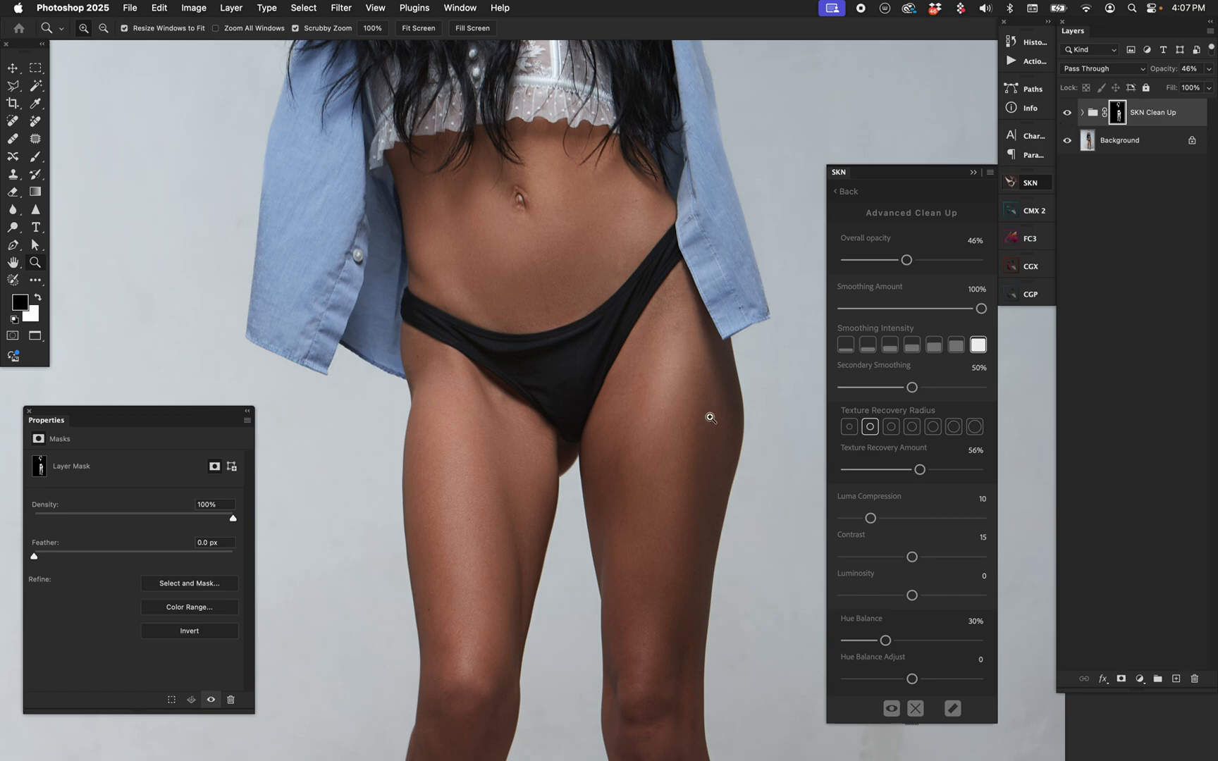
pyautogui.moveTo(719, 431)
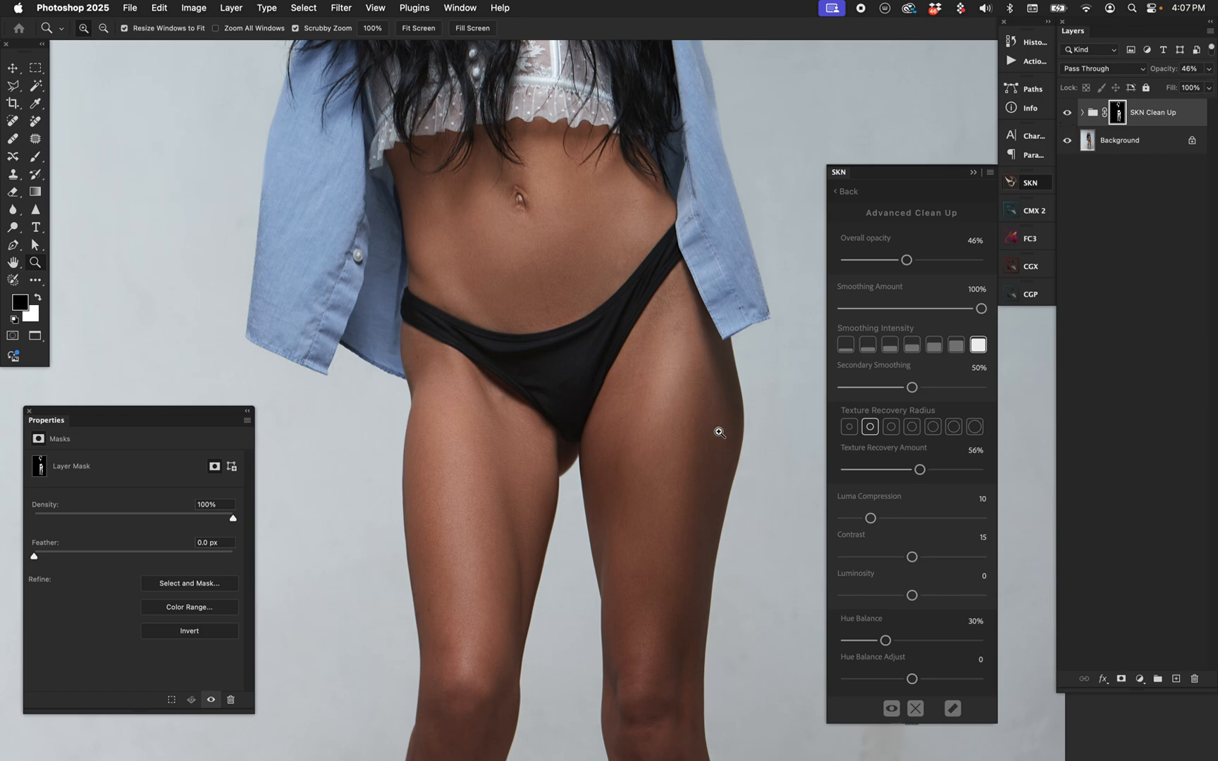